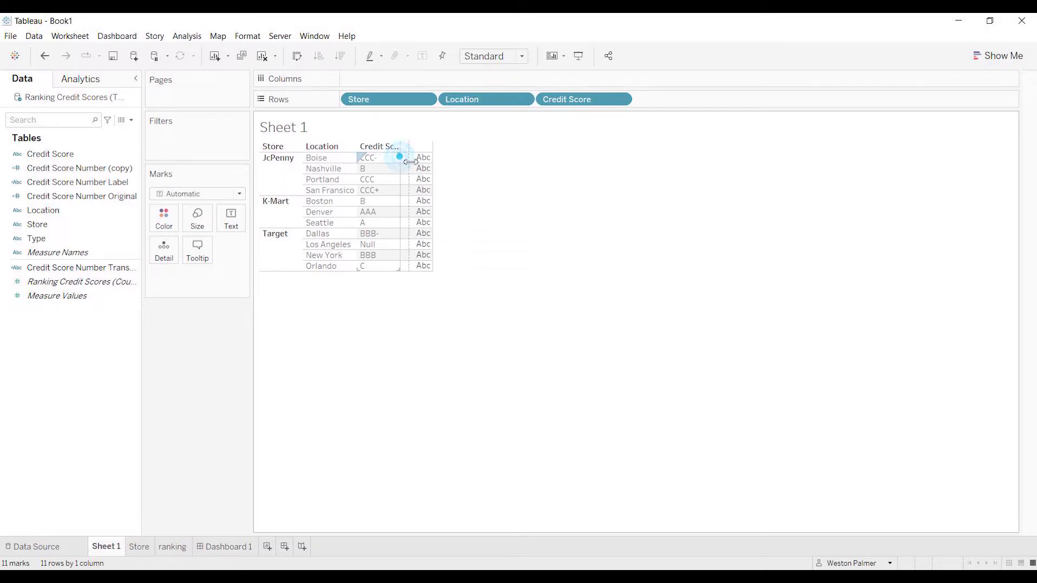
# Step: Widen the Credit Score column so its full header and ratings are visible
pyautogui.moveTo(403, 158); pyautogui.dragTo(426, 158)
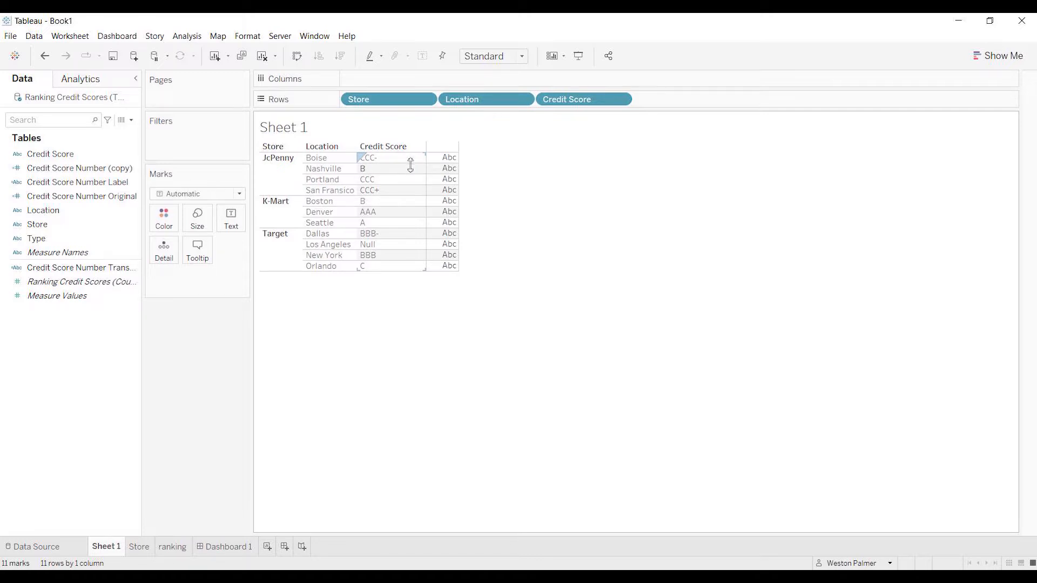
pyautogui.moveTo(411, 170)
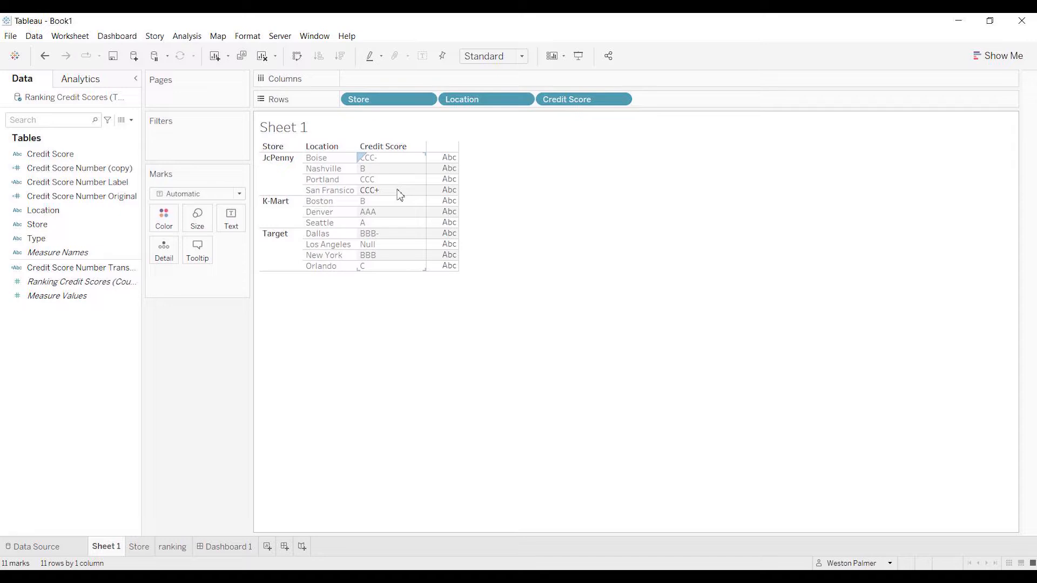
pyautogui.moveTo(393, 165)
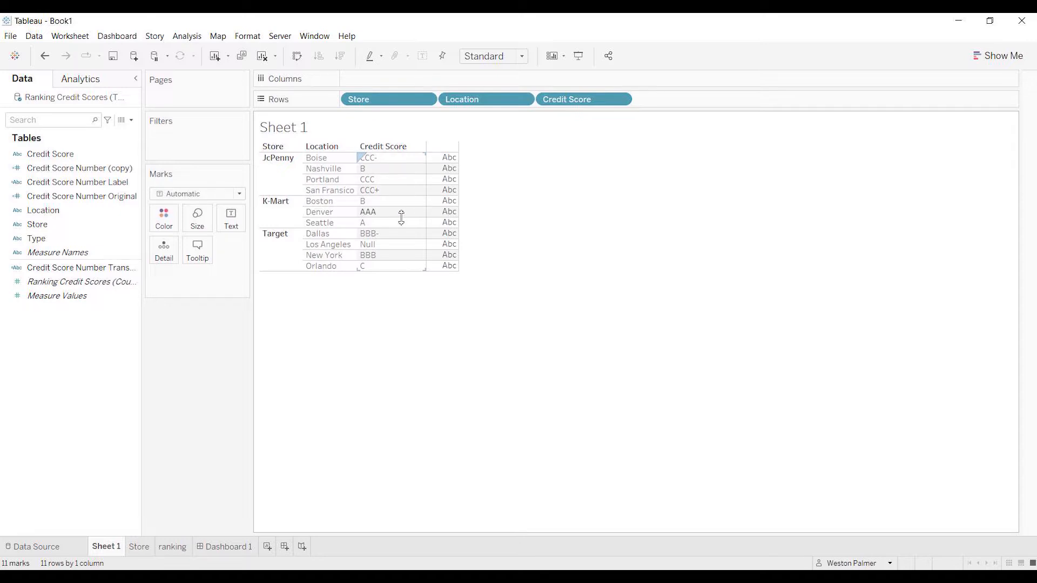
pyautogui.moveTo(403, 228)
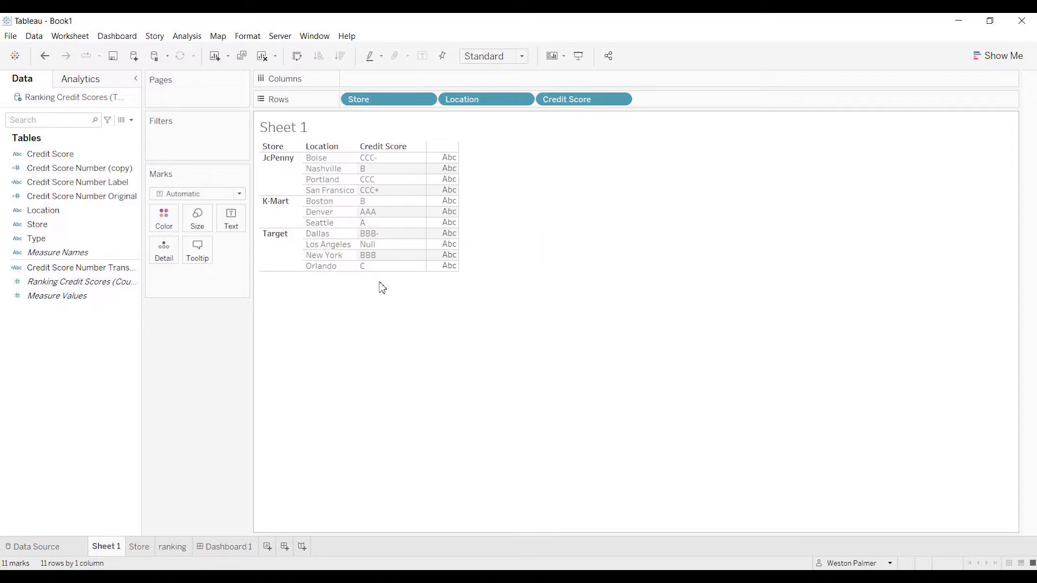
pyautogui.moveTo(209, 481)
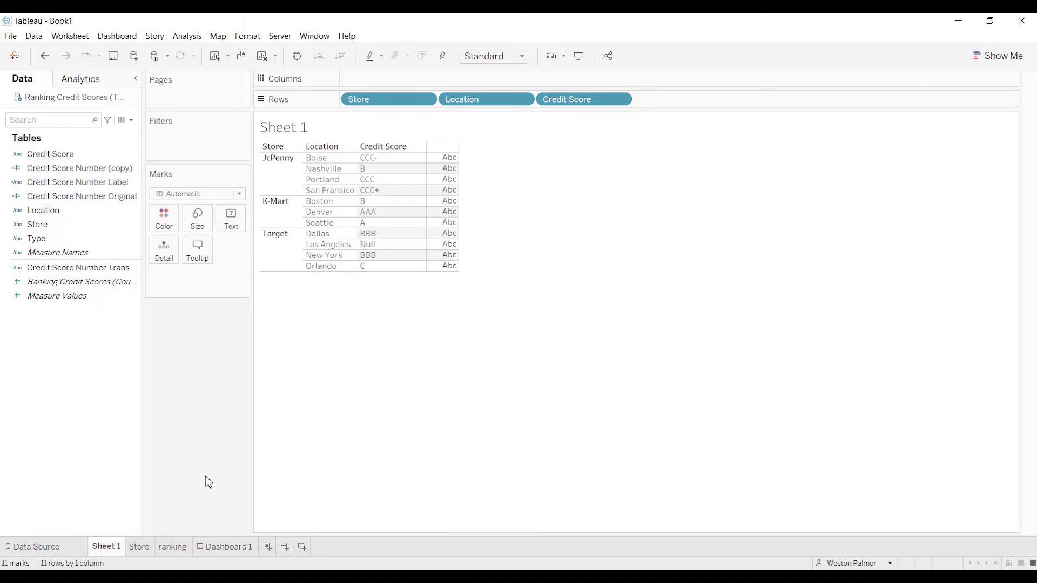
pyautogui.moveTo(232, 498)
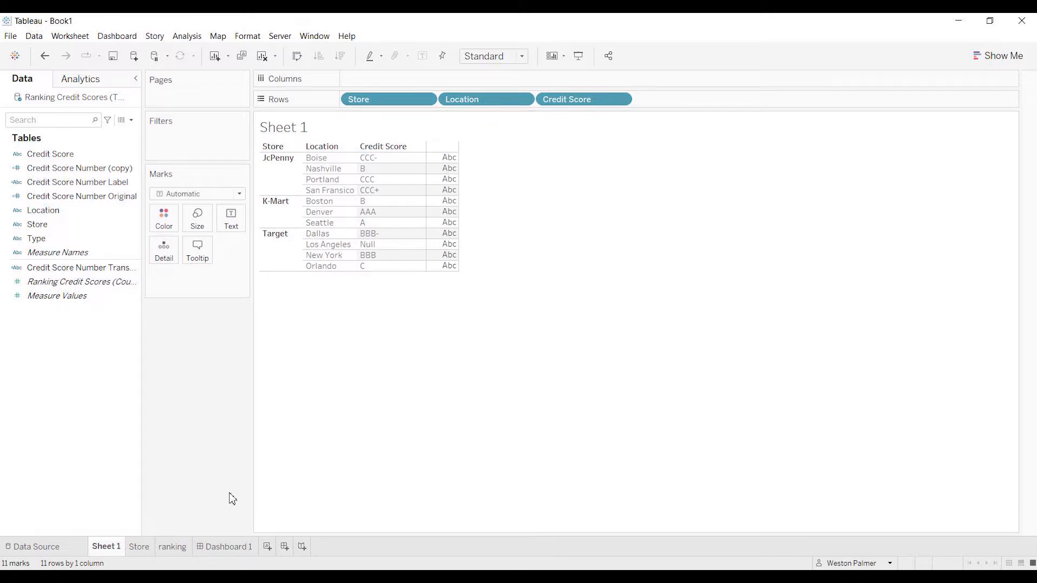
# Step: On the Store worksheet, aggregate Credit Score as Maximum, giving JcPenny CCC+, K-Mart B, Target C
pyautogui.click(139, 547)
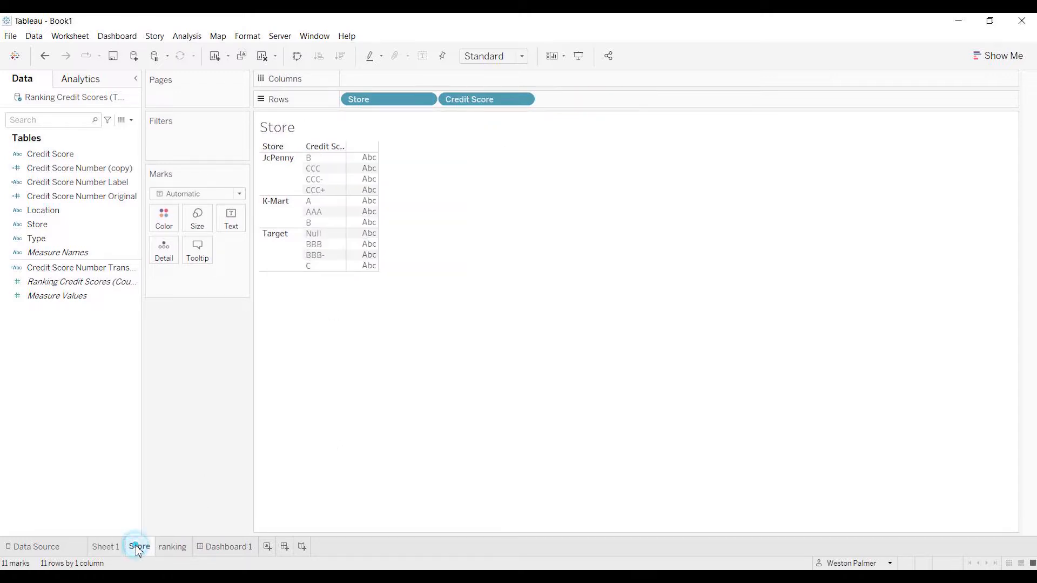
pyautogui.click(140, 546)
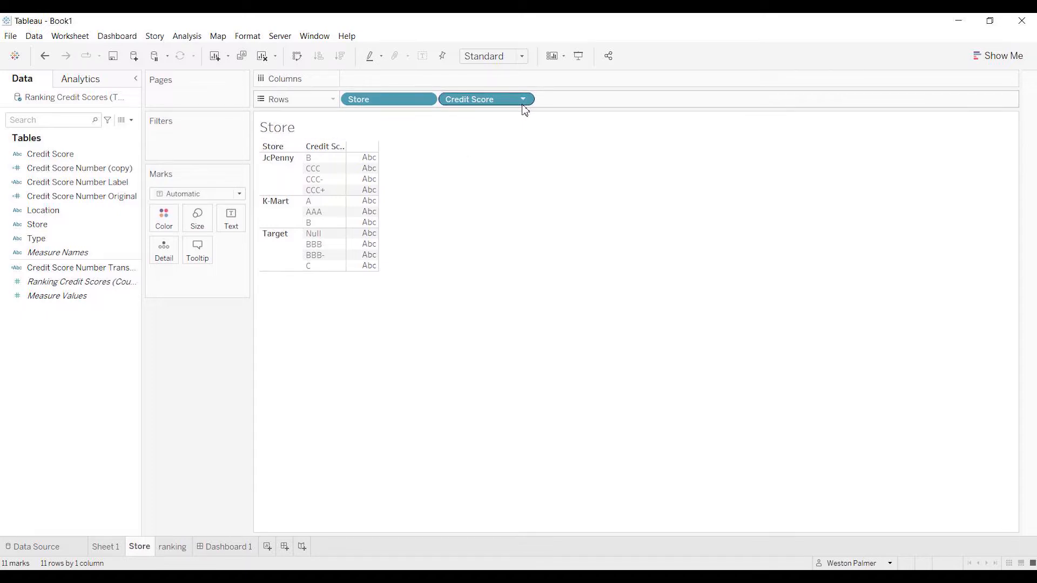
pyautogui.click(523, 100)
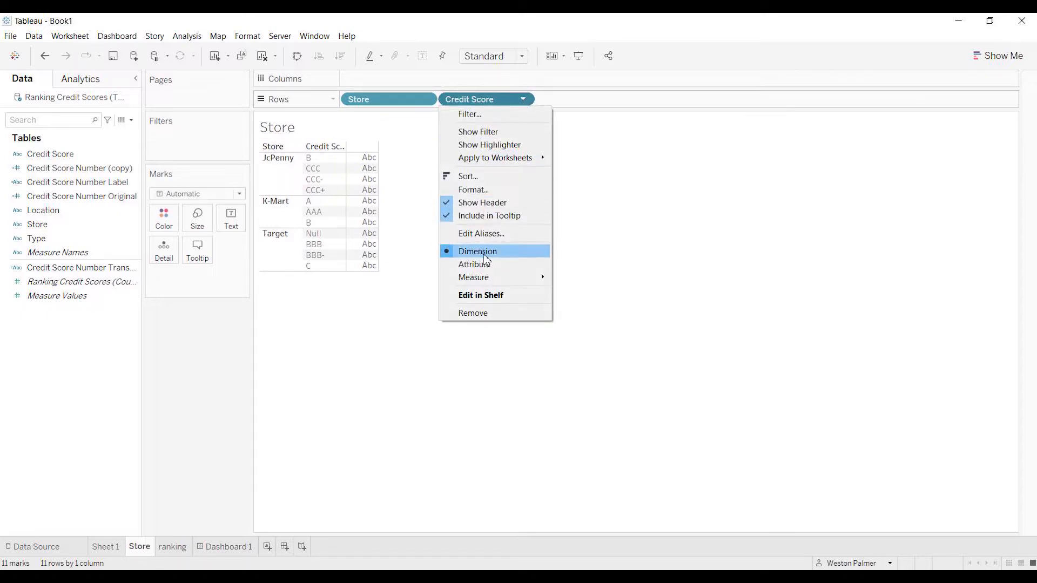
pyautogui.click(593, 289)
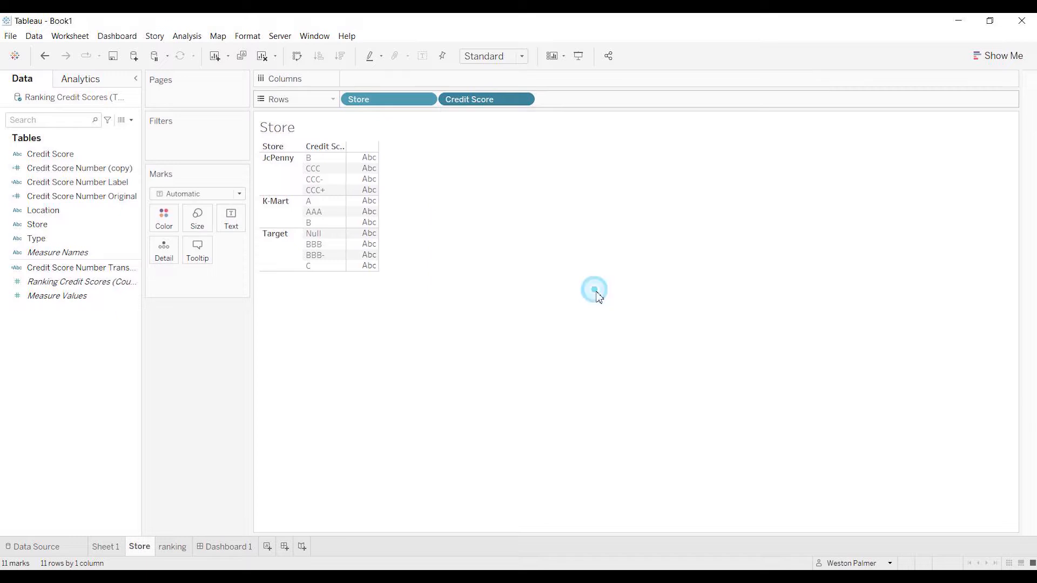
pyautogui.click(486, 99)
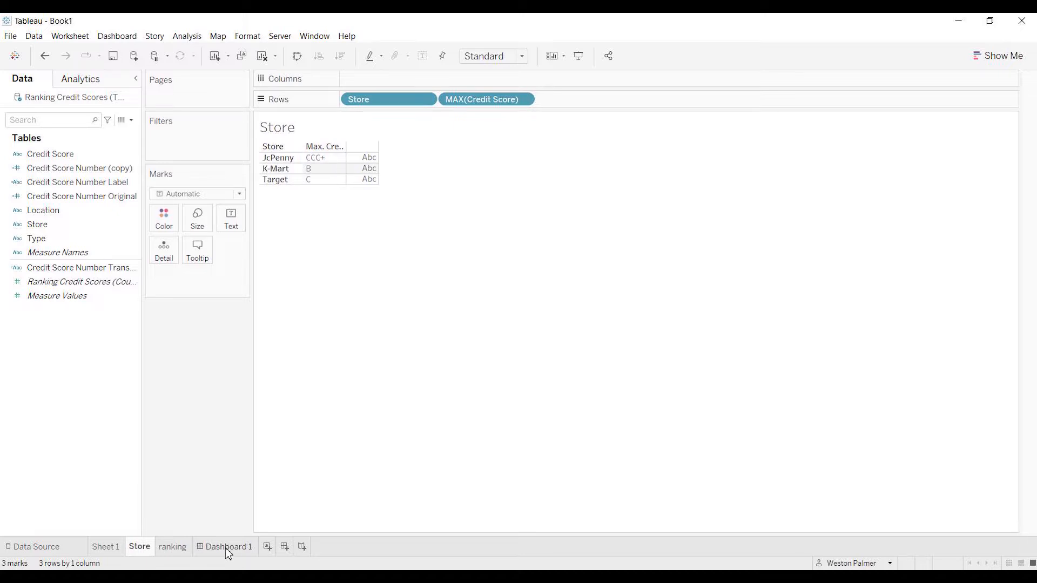
# Step: Show Dashboard 1 with Sheet 1's rating table beside the Store per-store maximums
pyautogui.click(229, 546)
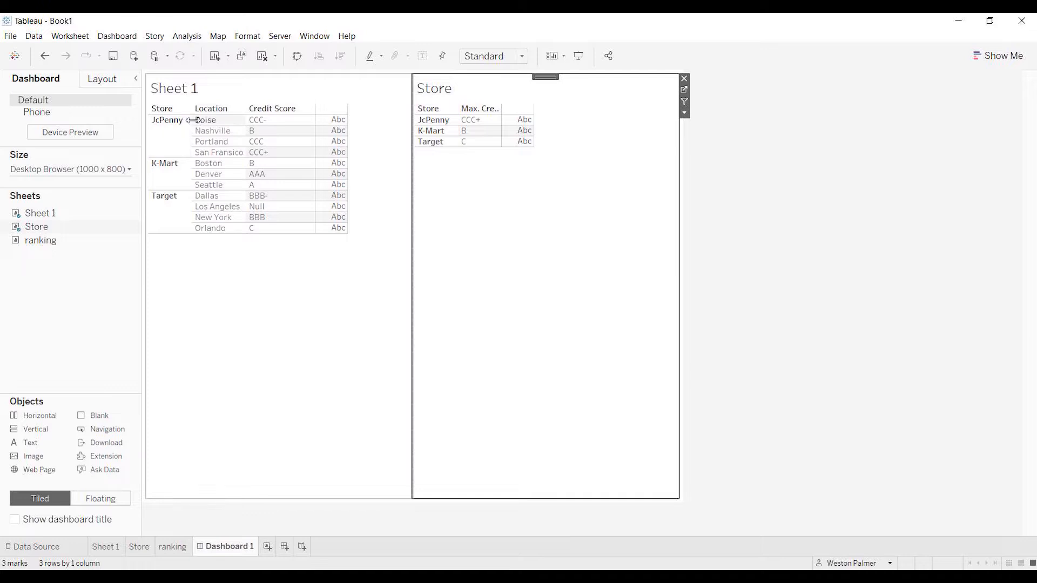
pyautogui.moveTo(517, 120)
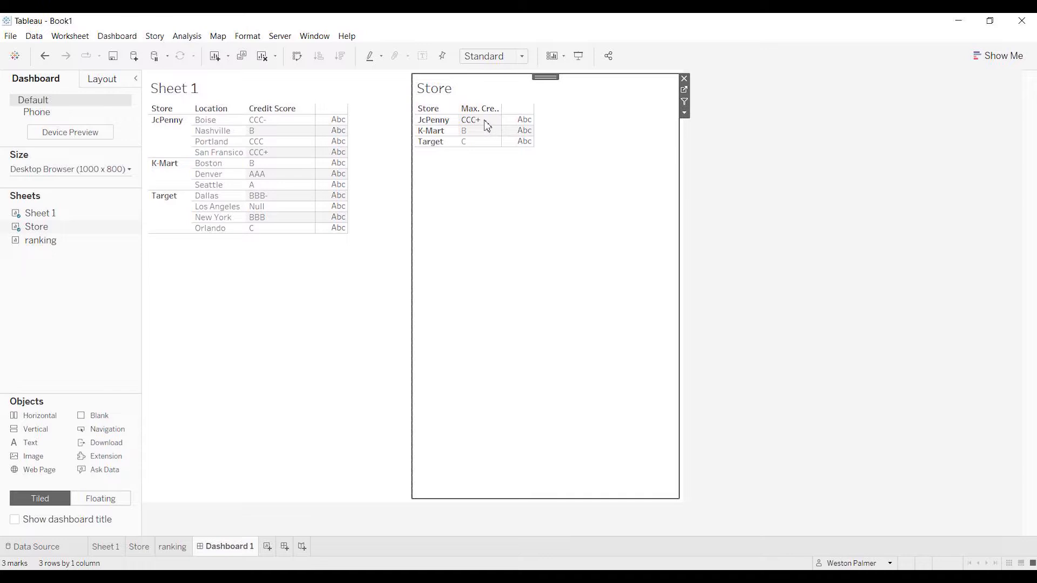
pyautogui.moveTo(478, 128)
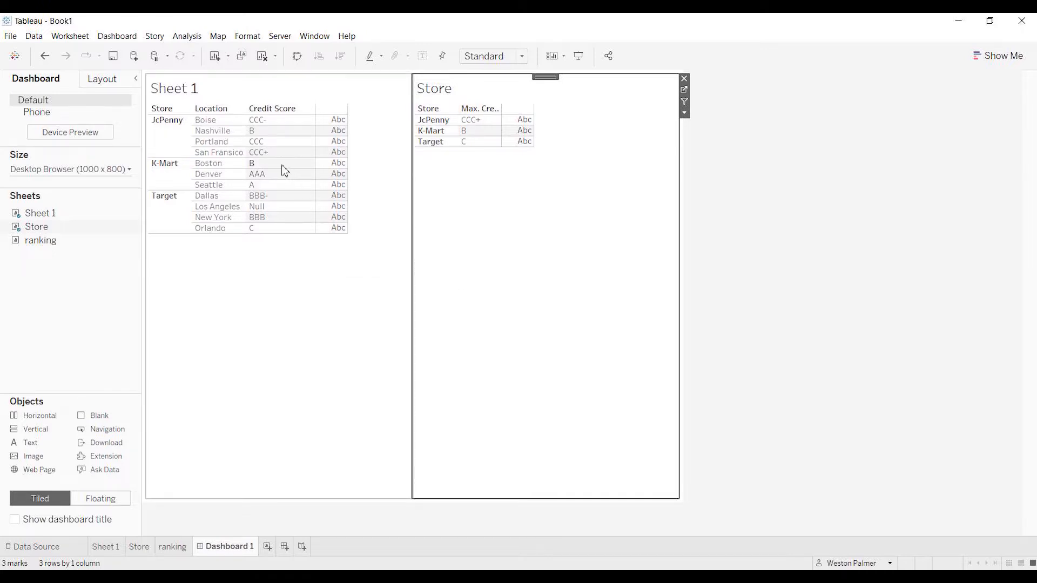
pyautogui.moveTo(356, 204)
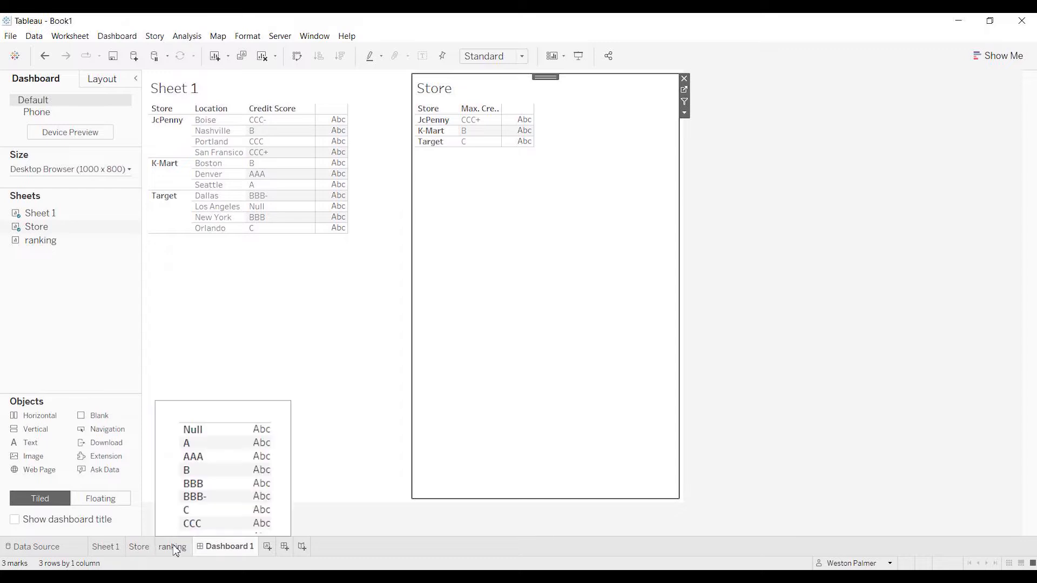
# Step: Switch to the ranking worksheet listing ratings Null, A, AAA, B through CCC+
pyautogui.click(173, 546)
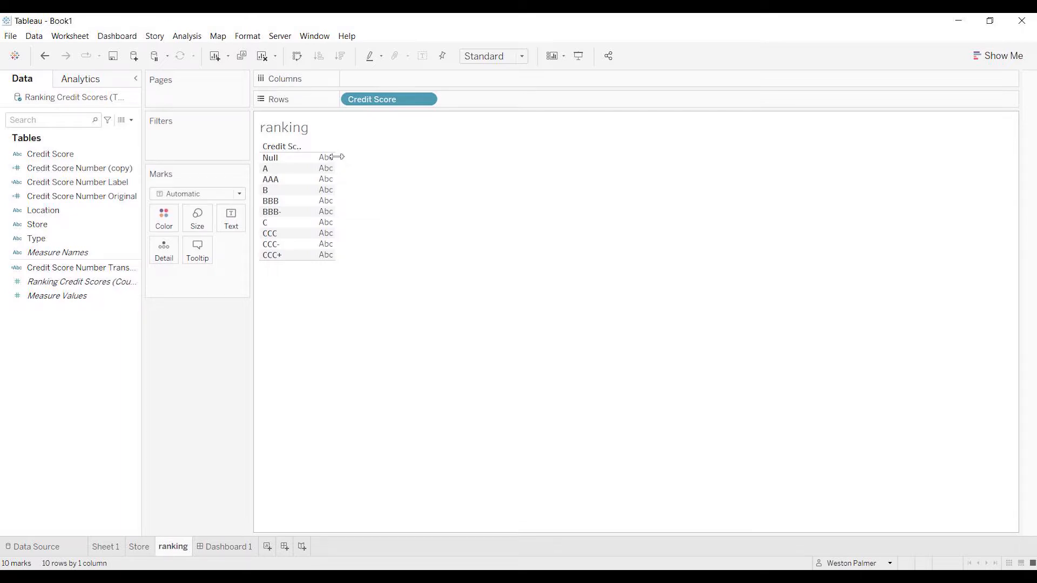
pyautogui.moveTo(299, 269)
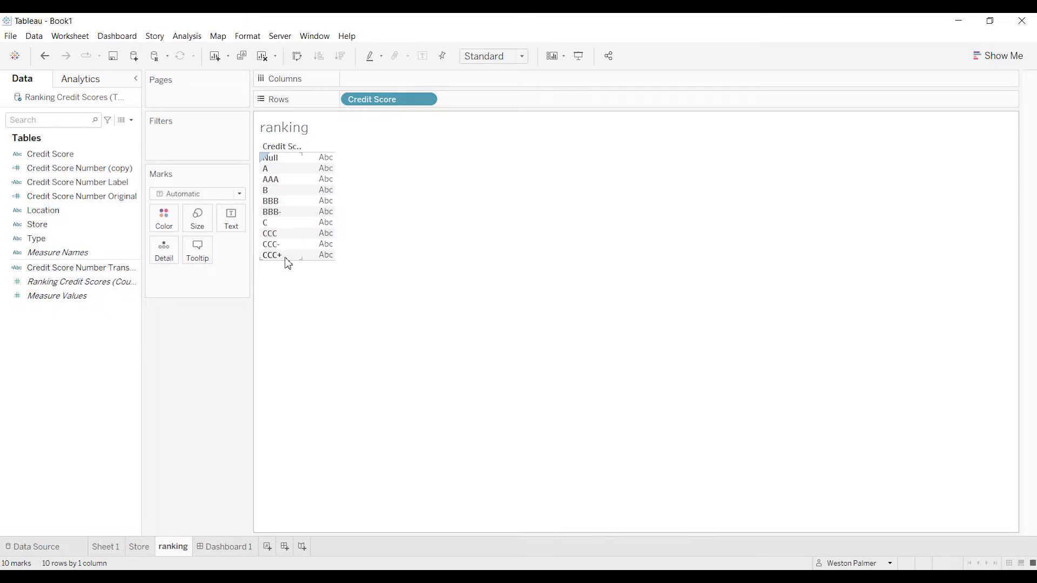
pyautogui.moveTo(286, 250)
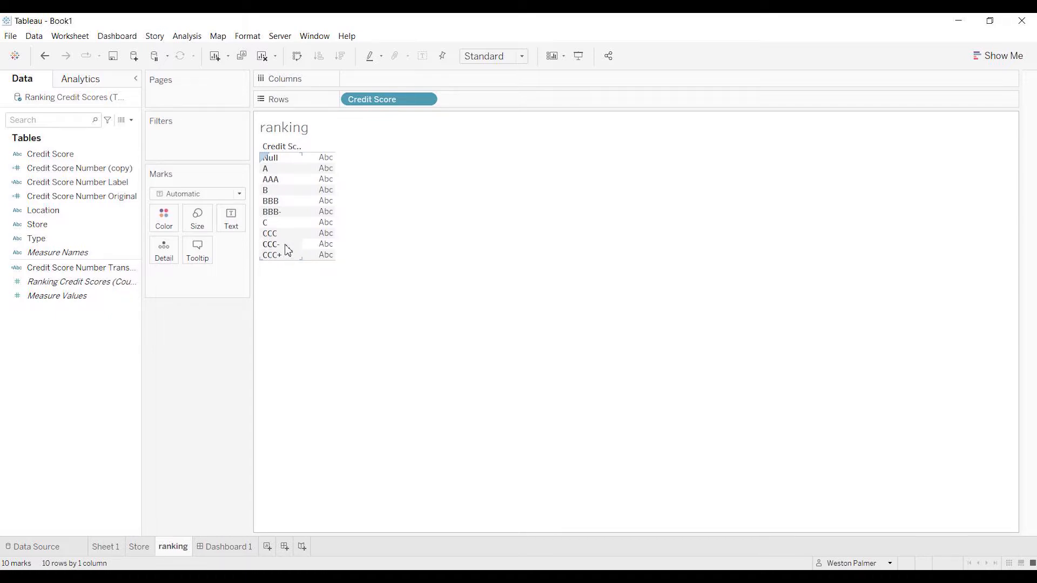
pyautogui.moveTo(275, 198)
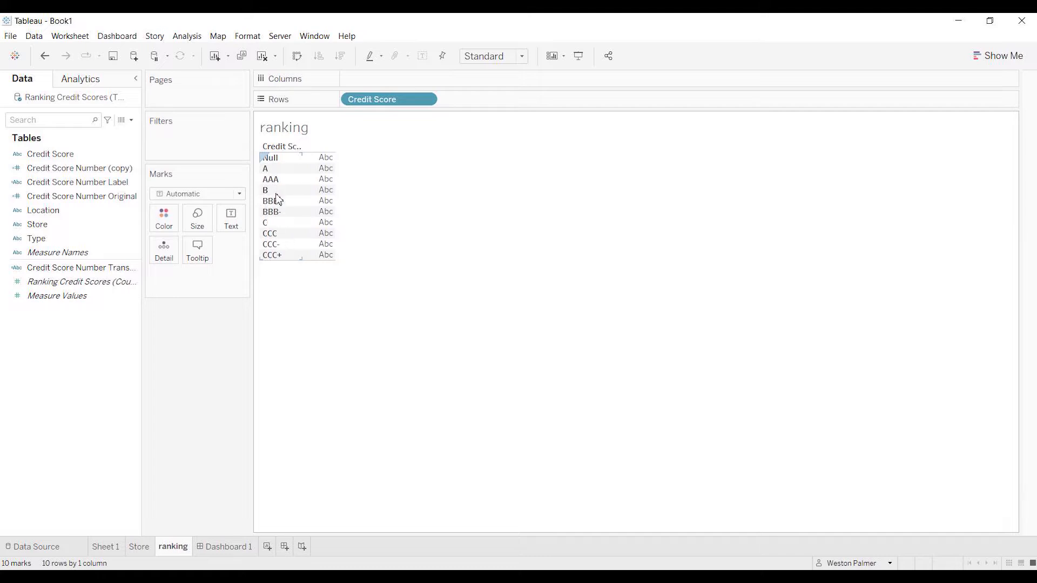
pyautogui.moveTo(285, 184)
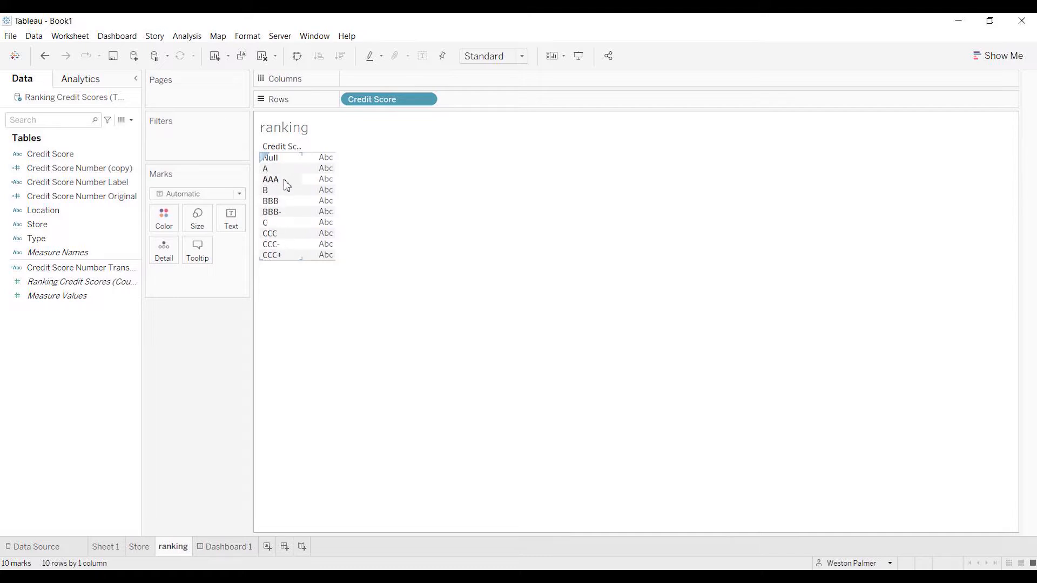
pyautogui.moveTo(288, 192)
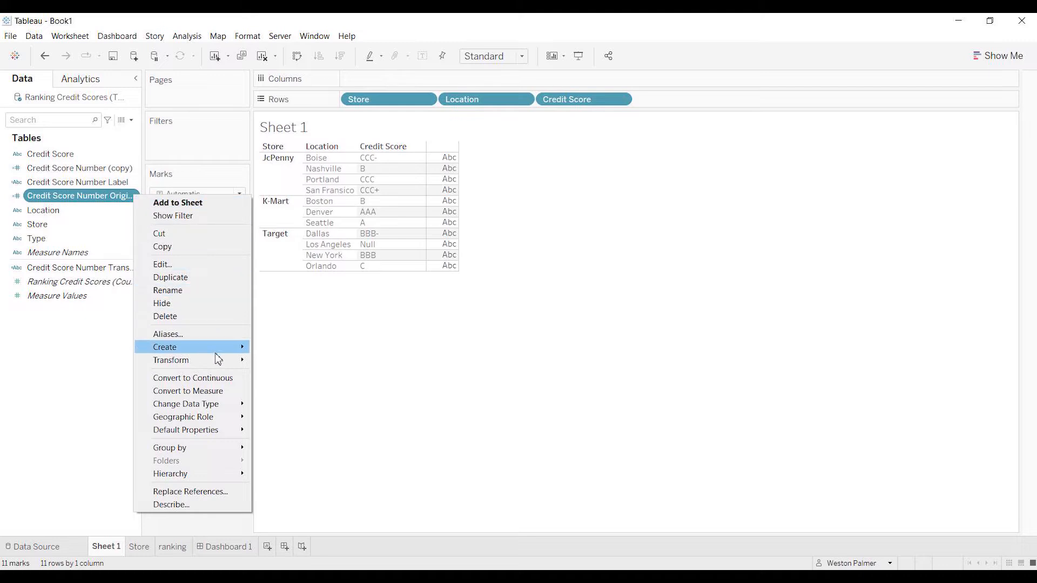
# Step: Review and confirm the Credit Score Number Original CASE formula mapping AAA 10 through C 90, else 200
pyautogui.click(162, 263)
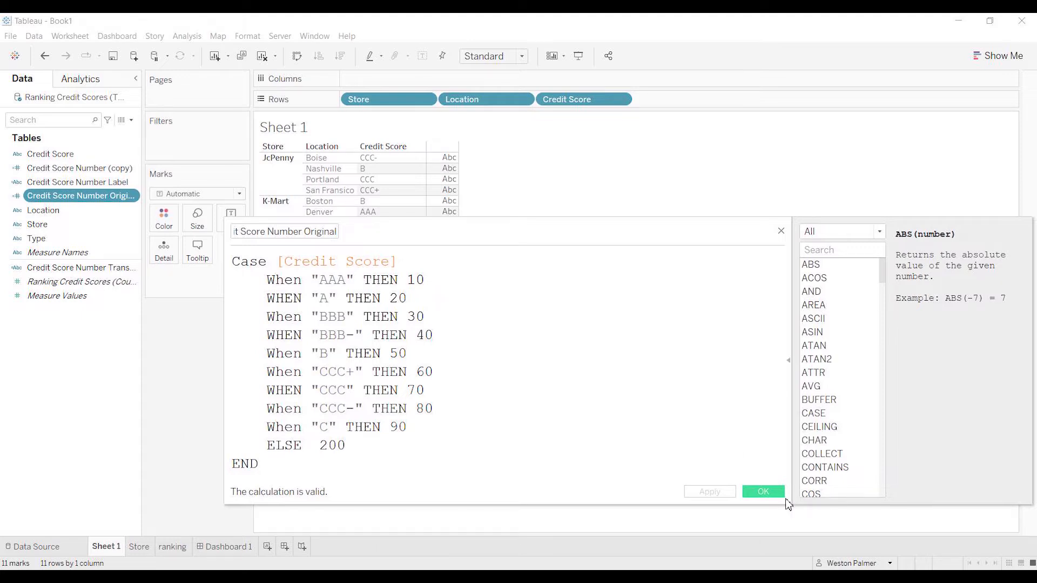
pyautogui.click(763, 492)
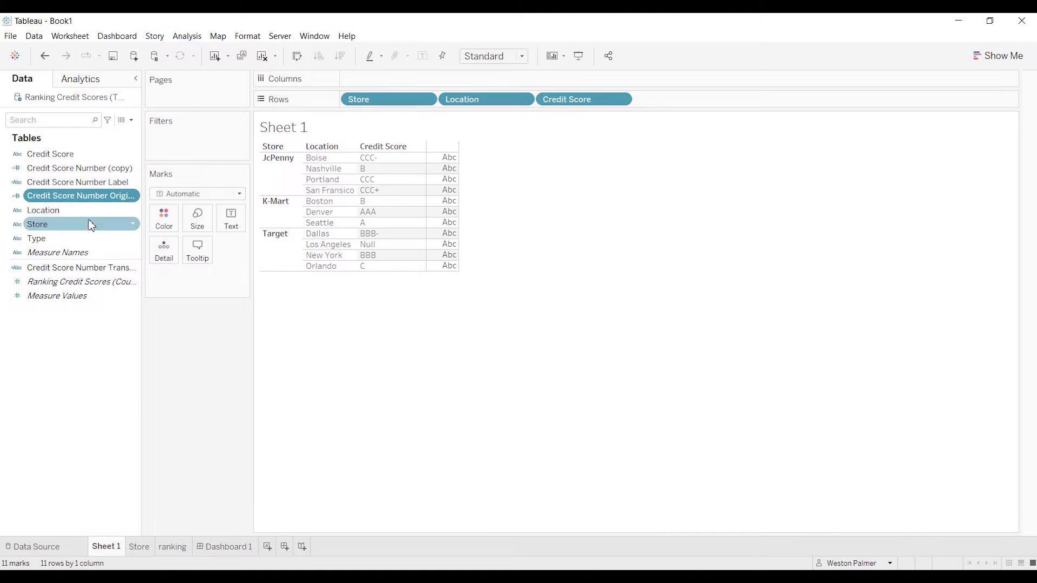
pyautogui.moveTo(81, 195); pyautogui.dragTo(703, 101)
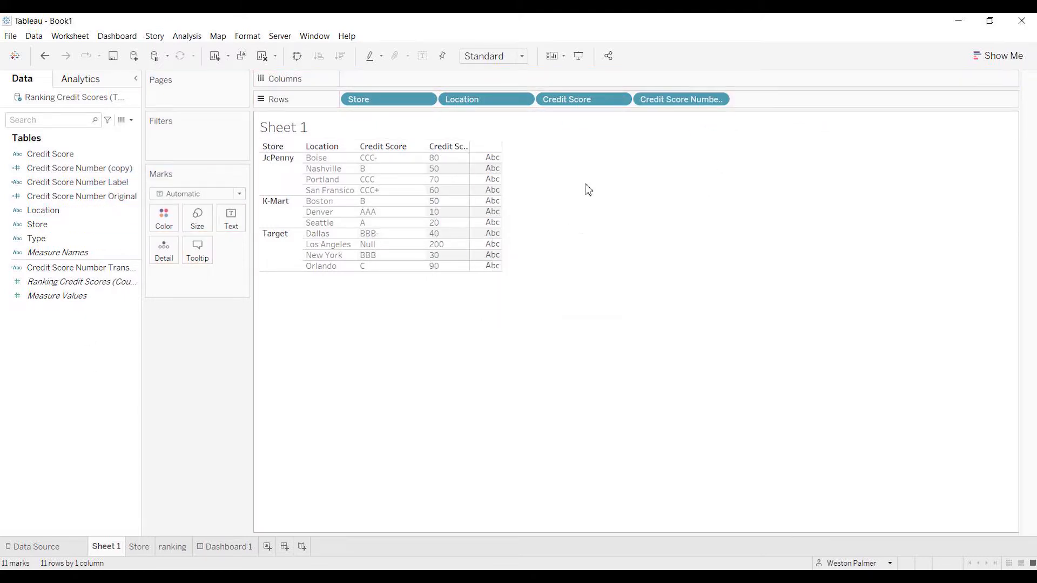
pyautogui.click(717, 99)
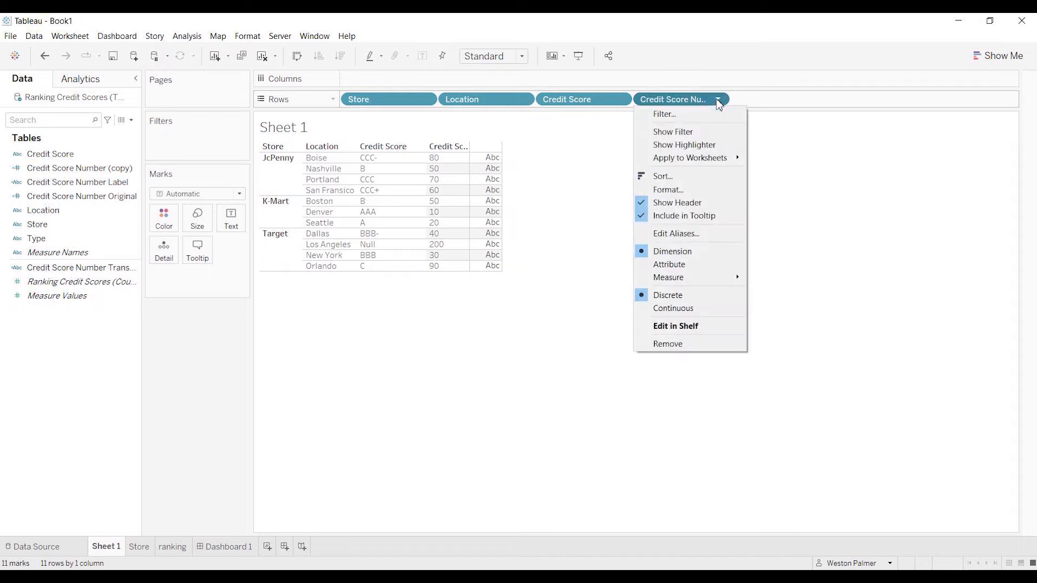
pyautogui.moveTo(667, 278)
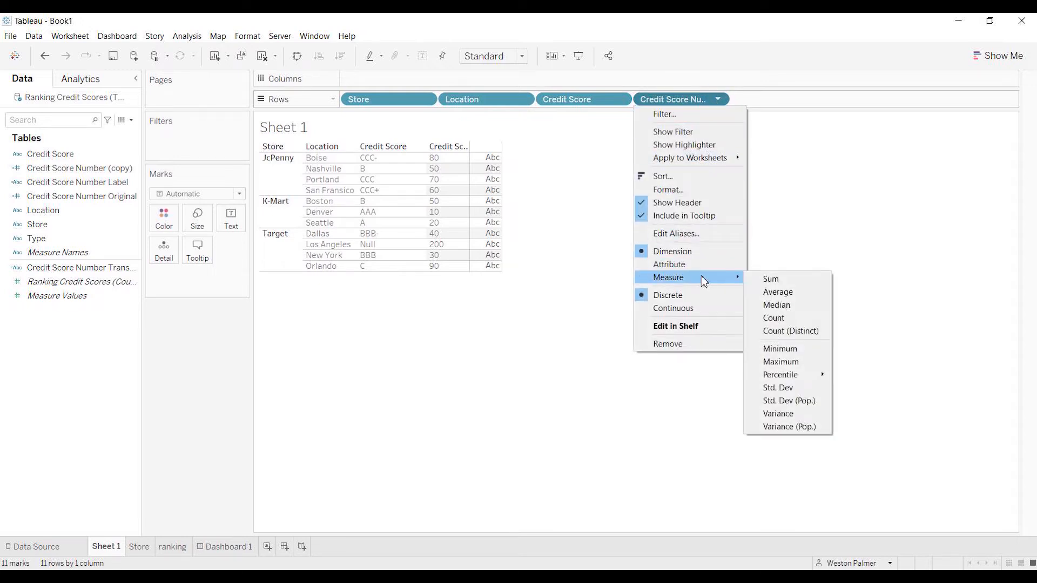
pyautogui.moveTo(780, 362)
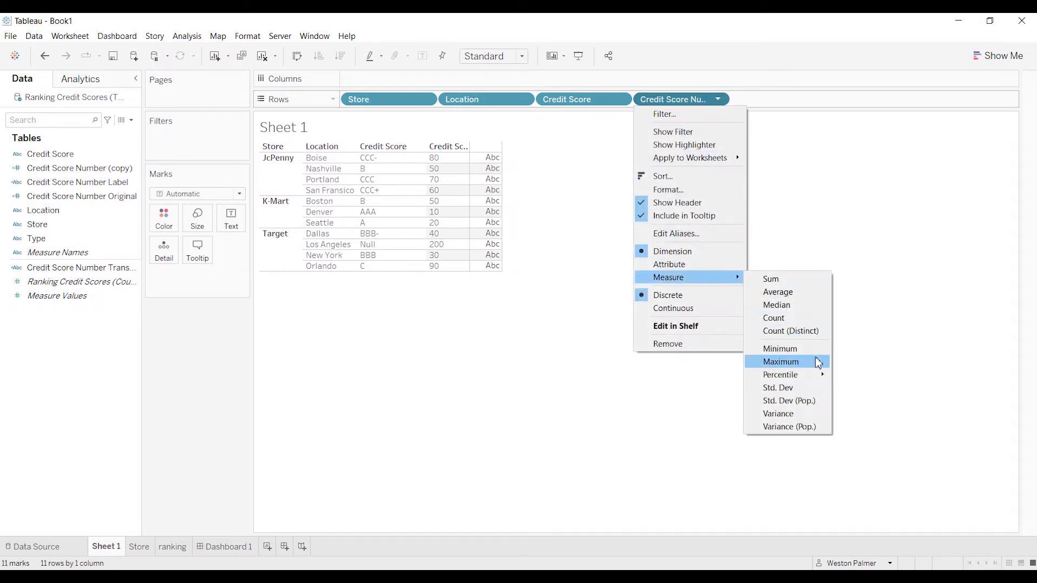
pyautogui.click(780, 362)
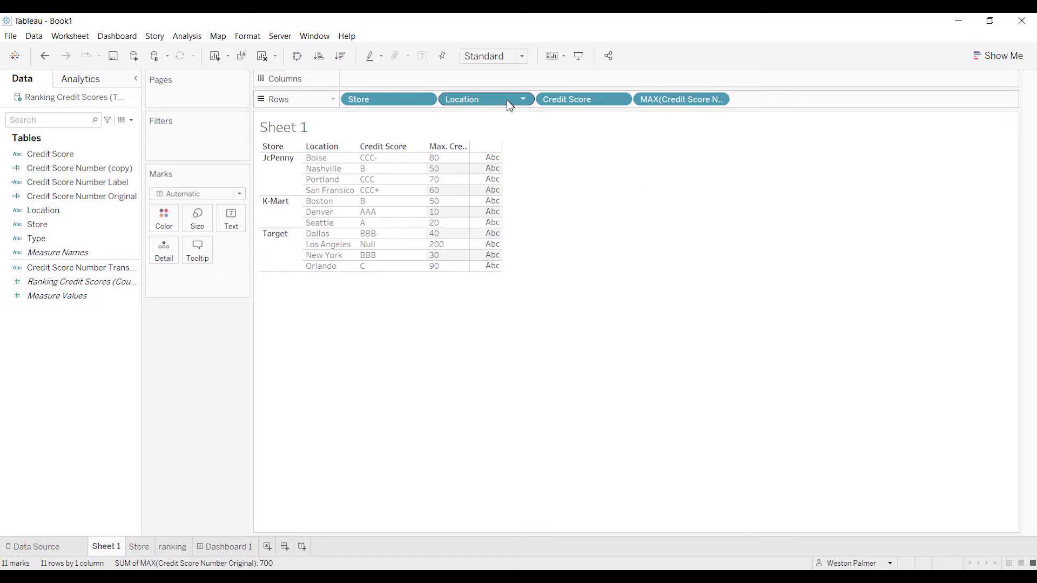
pyautogui.moveTo(485, 100); pyautogui.dragTo(296, 275)
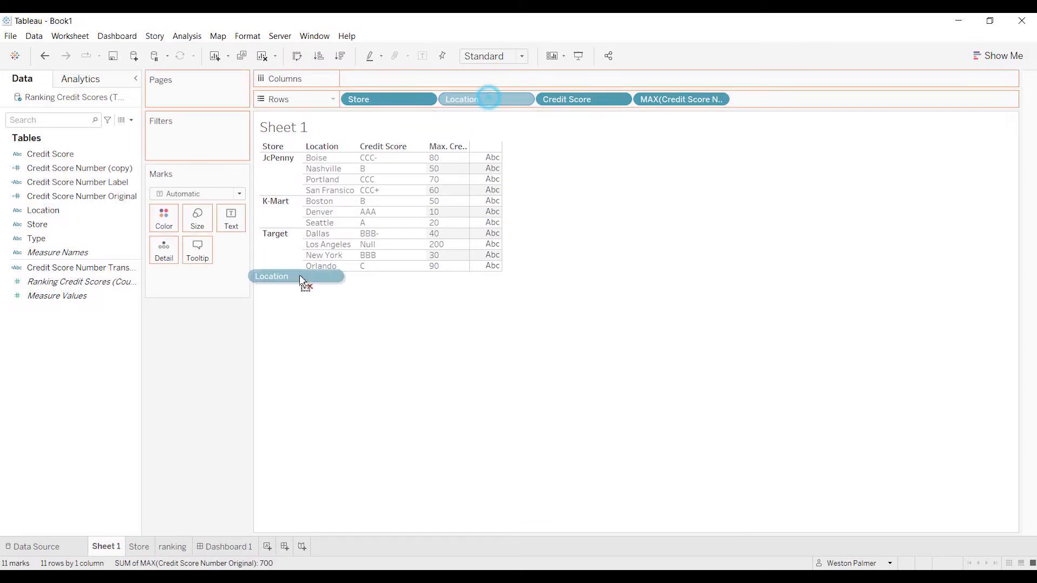
pyautogui.moveTo(296, 275); pyautogui.dragTo(181, 379)
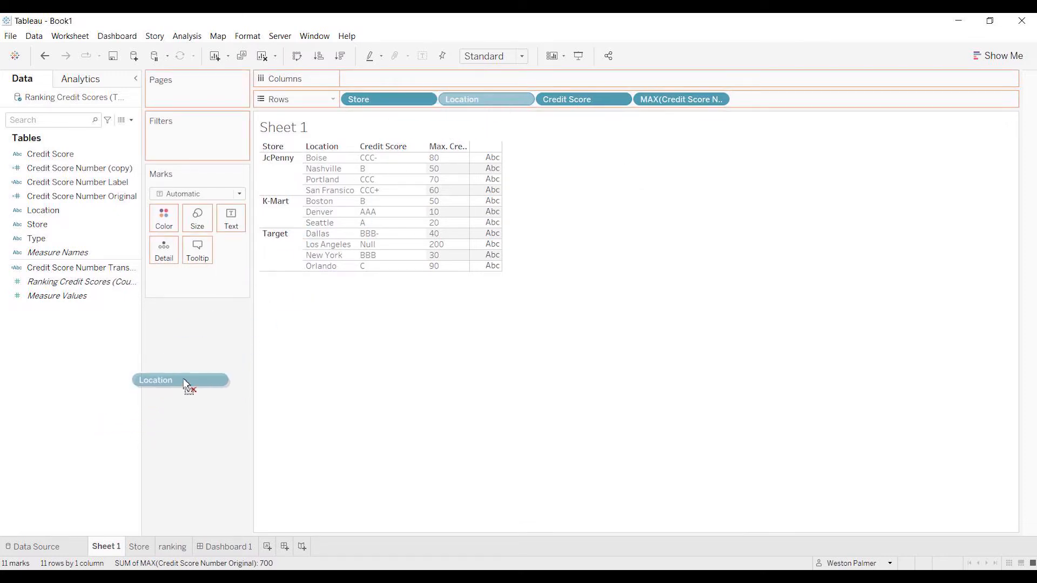
pyautogui.moveTo(180, 380); pyautogui.dragTo(484, 99)
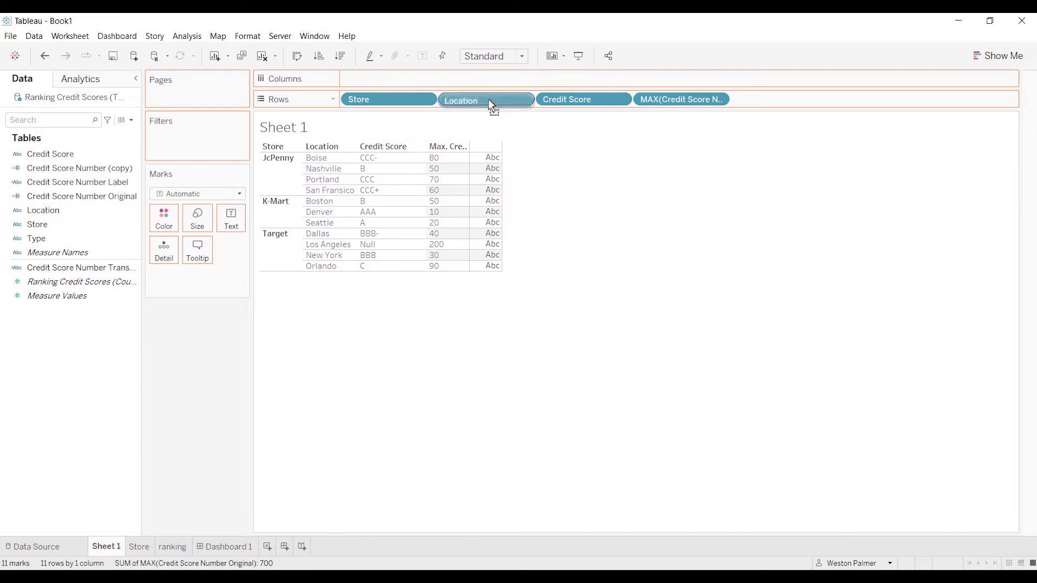
pyautogui.rightClick(106, 546)
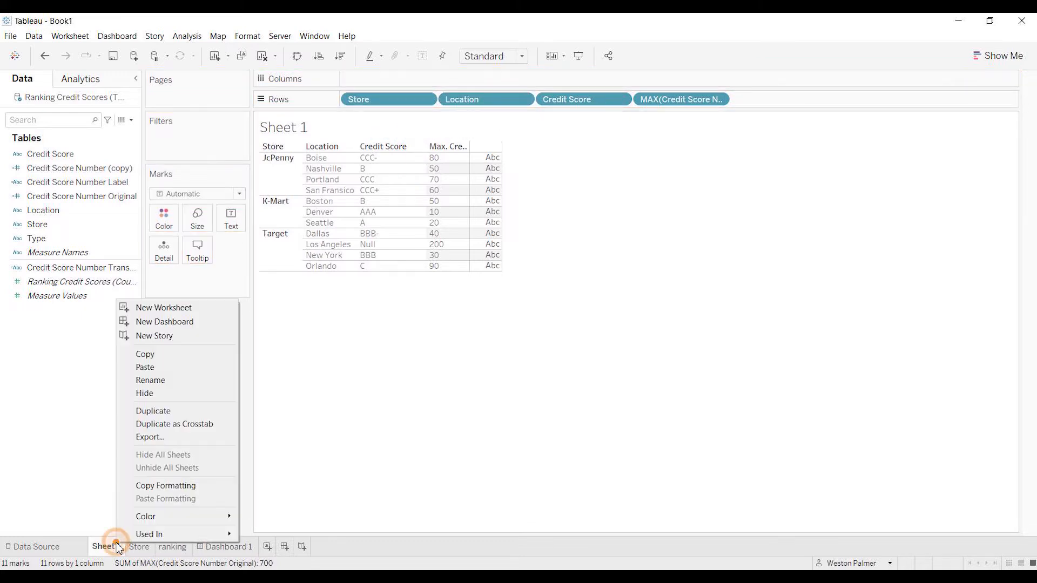
# Step: Duplicate Sheet 1 as Sheet 1 (2) listing only stores with maximum numbers 80, 50 and 200
pyautogui.click(152, 411)
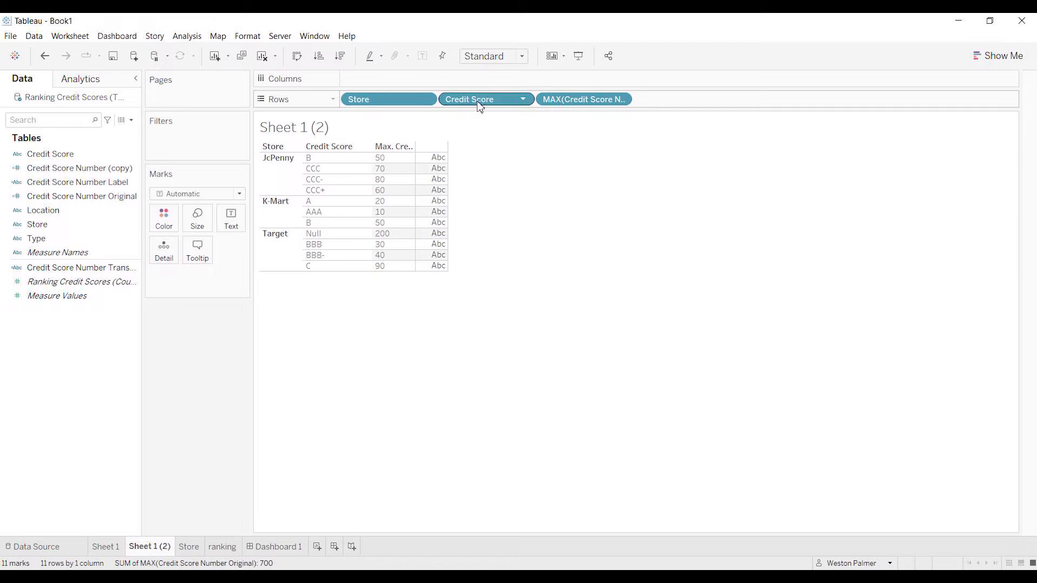
pyautogui.moveTo(470, 99); pyautogui.dragTo(193, 353)
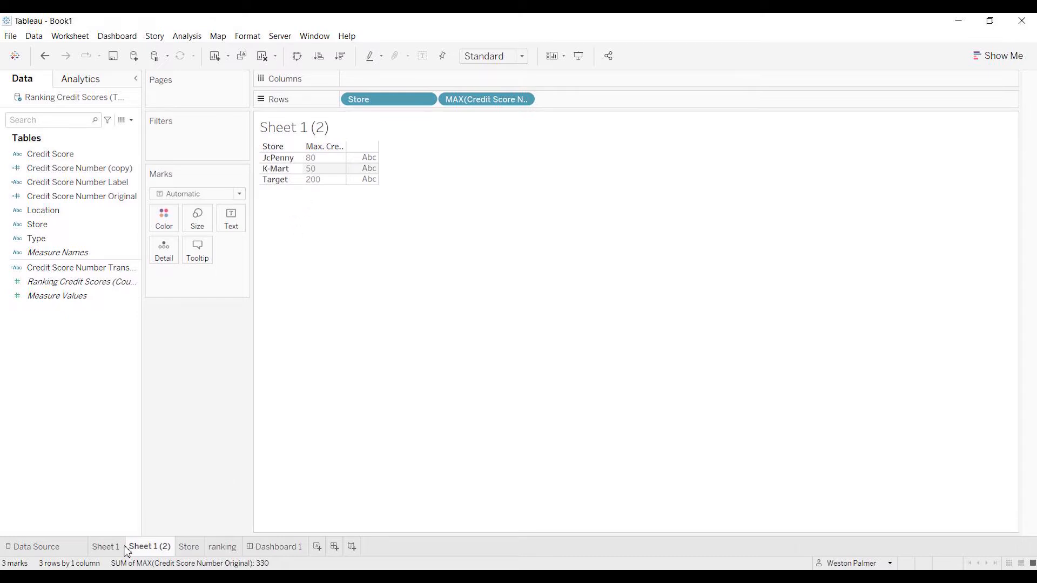
pyautogui.click(106, 547)
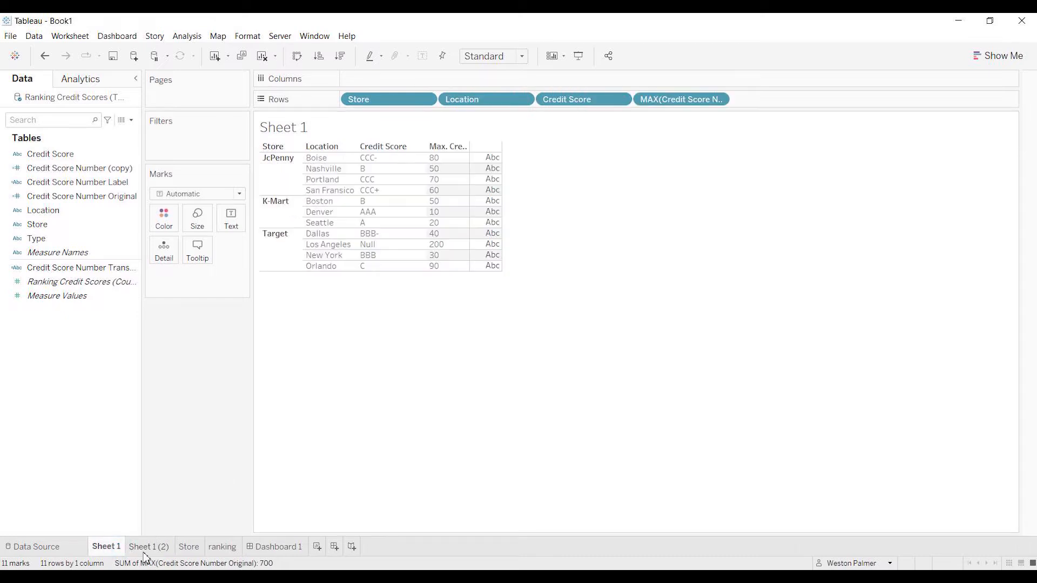
pyautogui.click(368, 158)
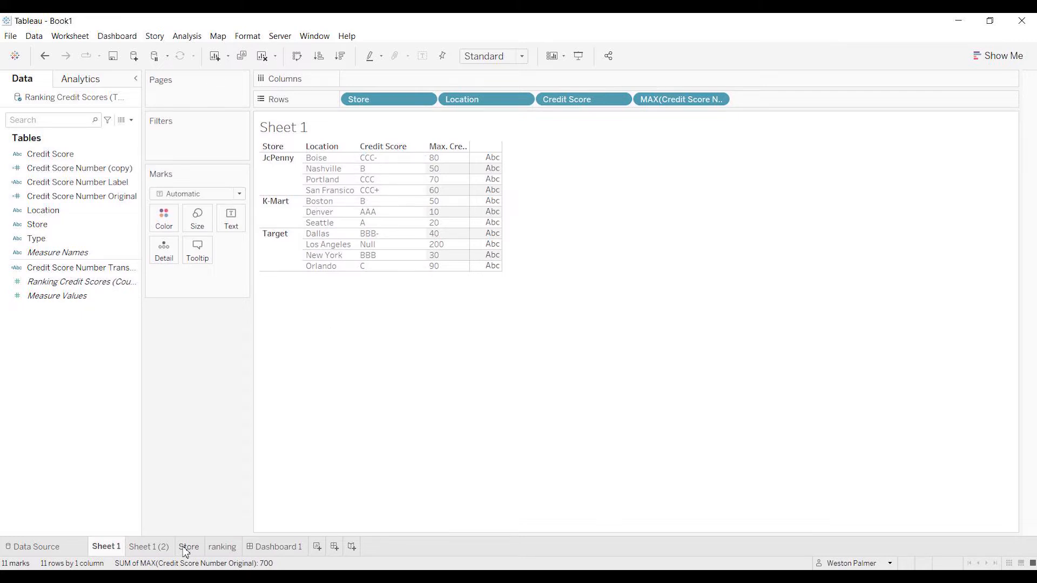
pyautogui.click(148, 546)
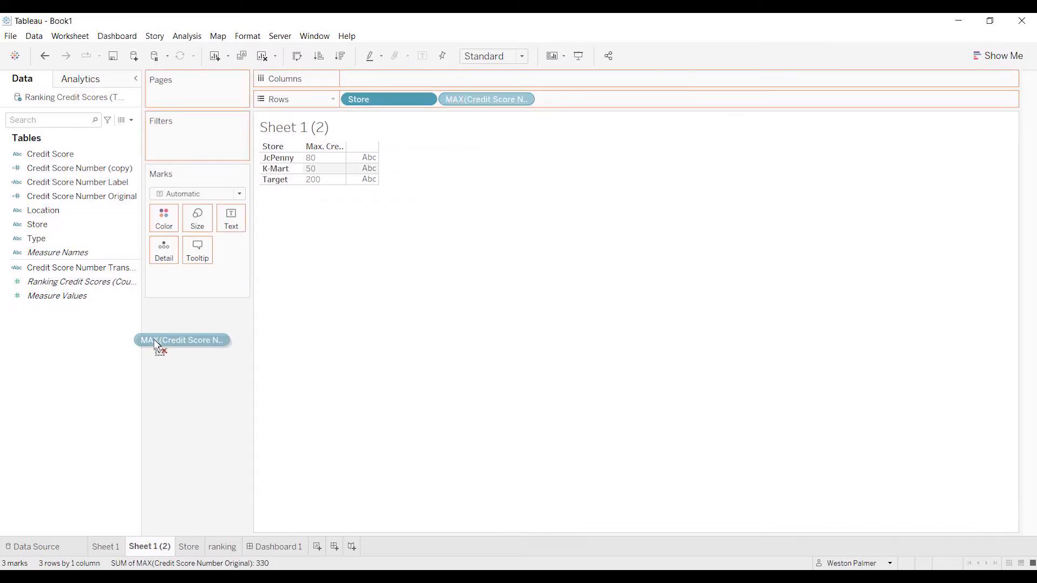
# Step: Review and confirm the Credit Score Number (copy) aliases AAA through C
pyautogui.rightClick(78, 168)
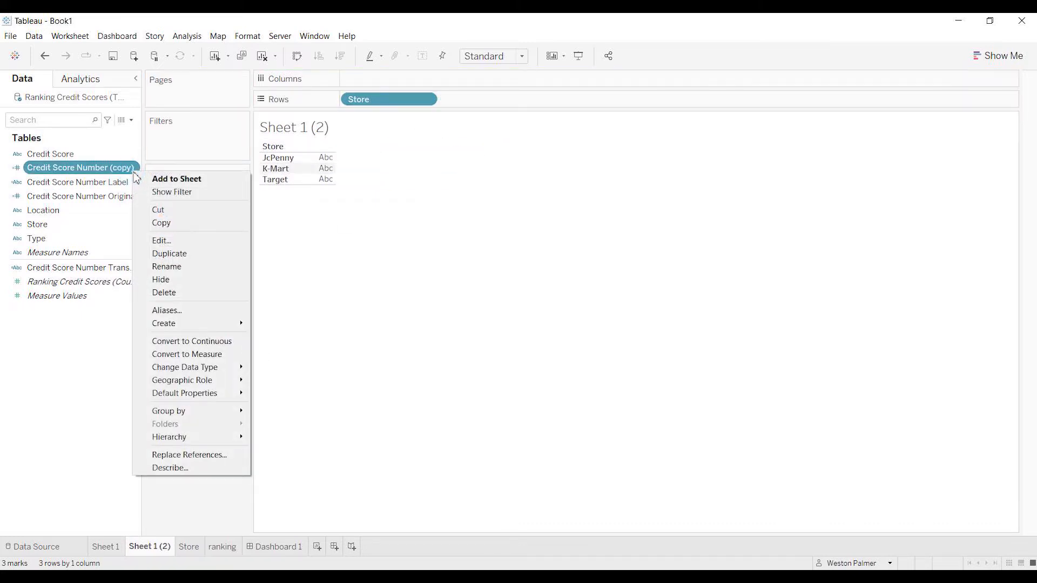
pyautogui.click(166, 311)
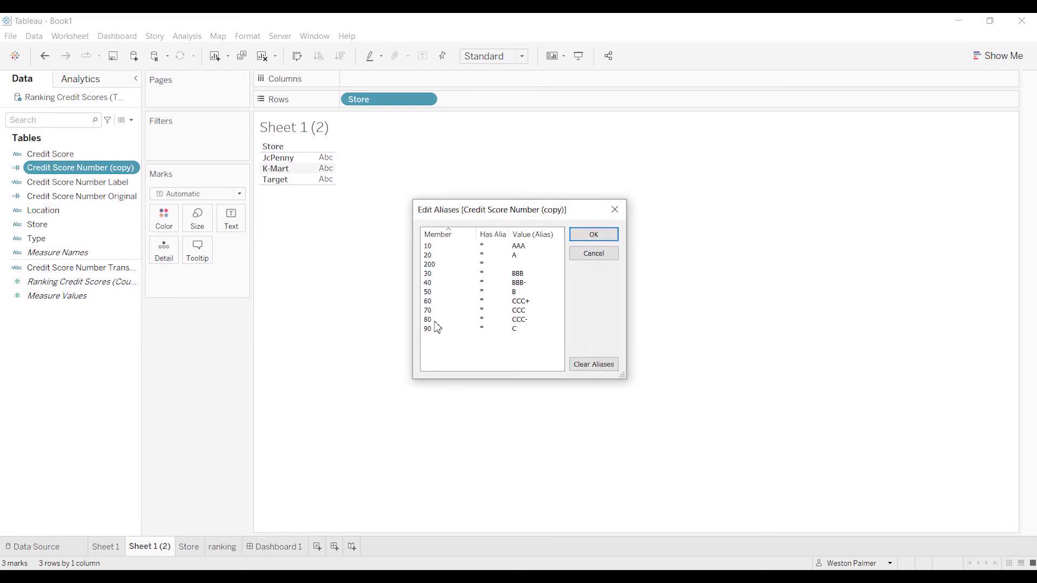
pyautogui.moveTo(455, 257)
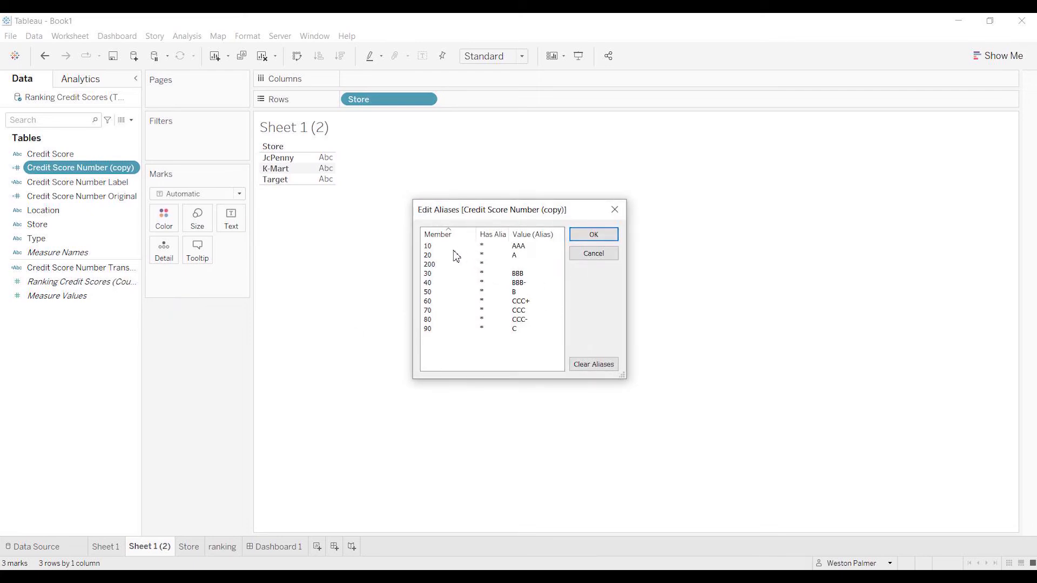
pyautogui.moveTo(452, 269)
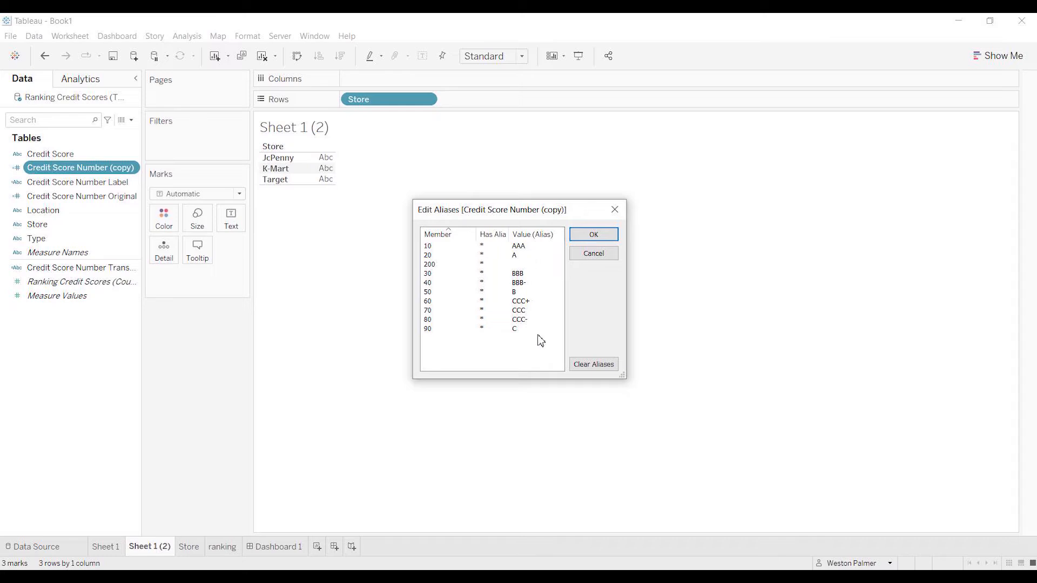
pyautogui.click(592, 234)
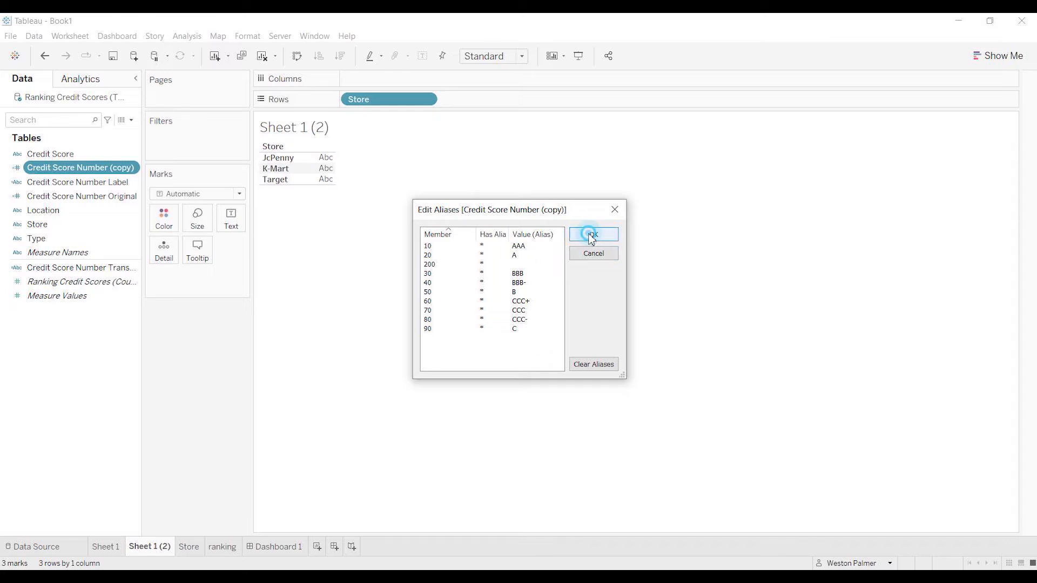
pyautogui.click(592, 234)
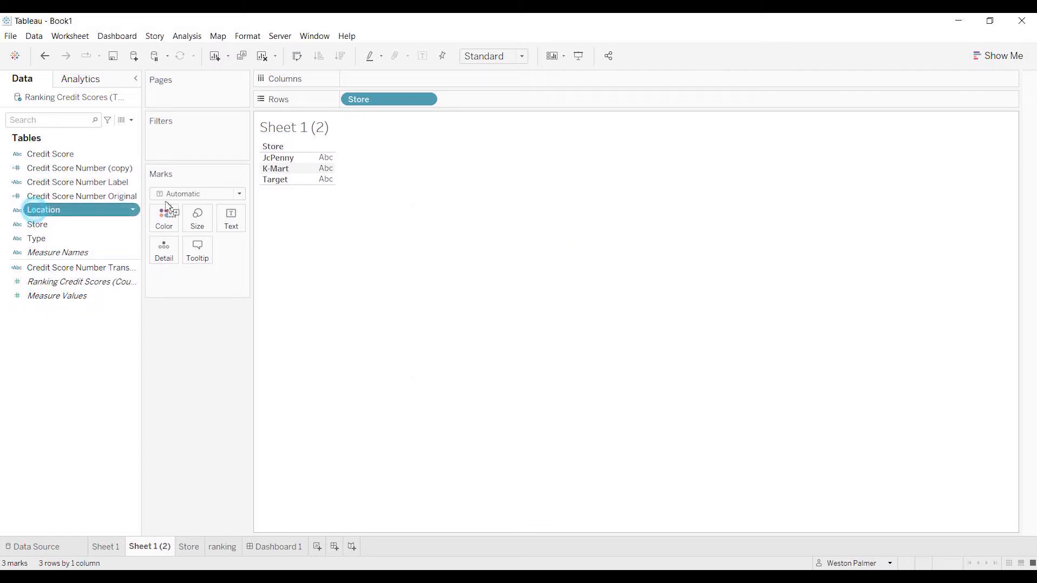
# Step: Add Location to Sheet 1 (2) rows to see letter ratings per location, then remove it again
pyautogui.moveTo(43, 209); pyautogui.dragTo(485, 100)
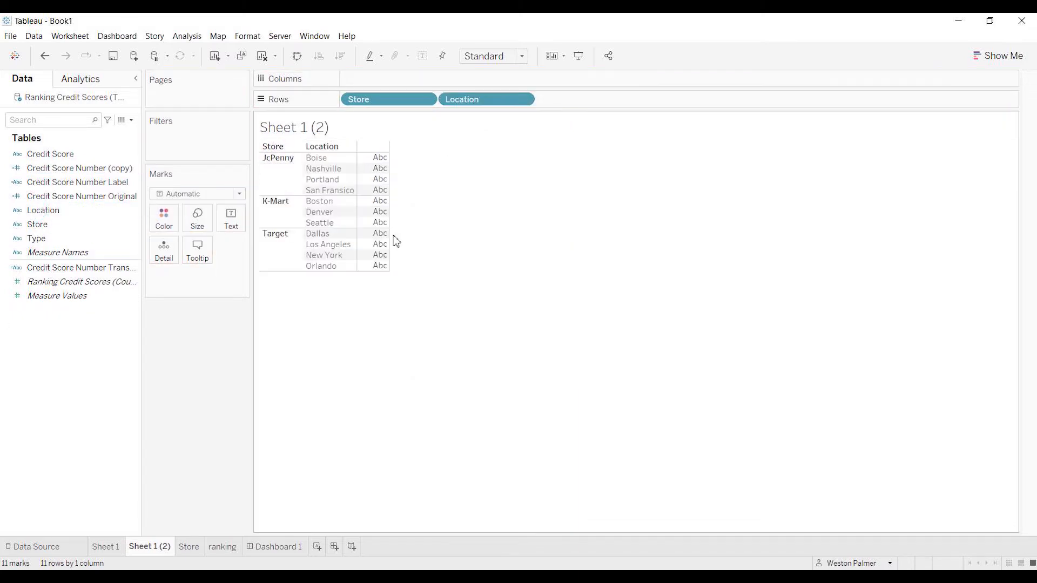
pyautogui.click(72, 195)
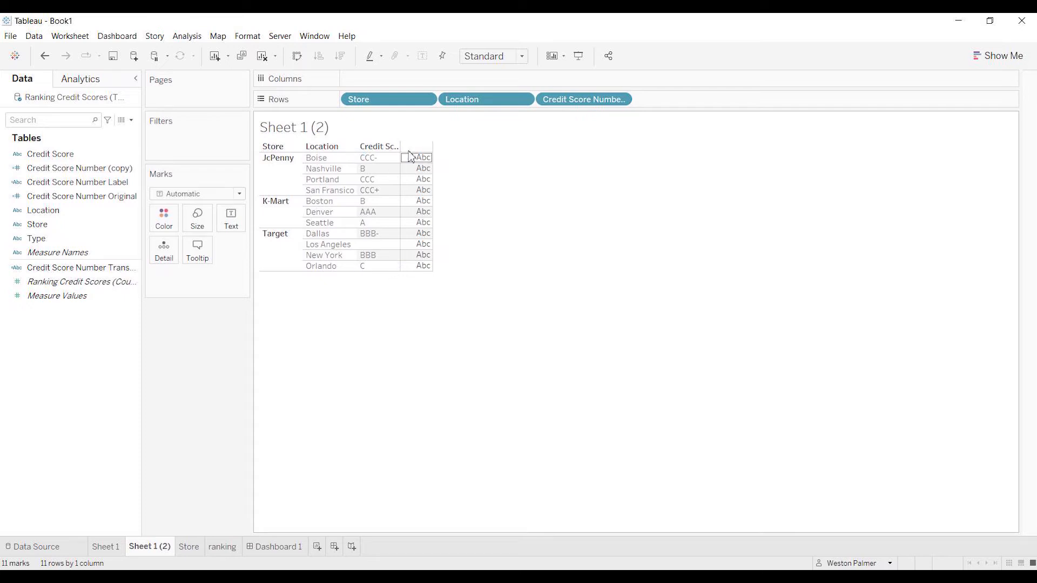
pyautogui.moveTo(485, 100); pyautogui.dragTo(238, 340)
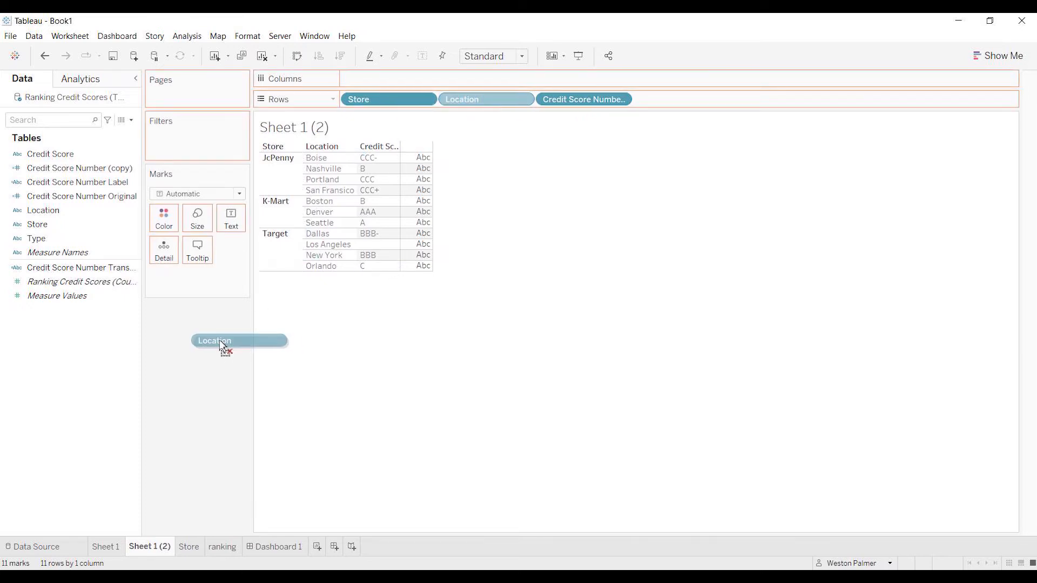
pyautogui.moveTo(485, 99); pyautogui.dragTo(238, 340)
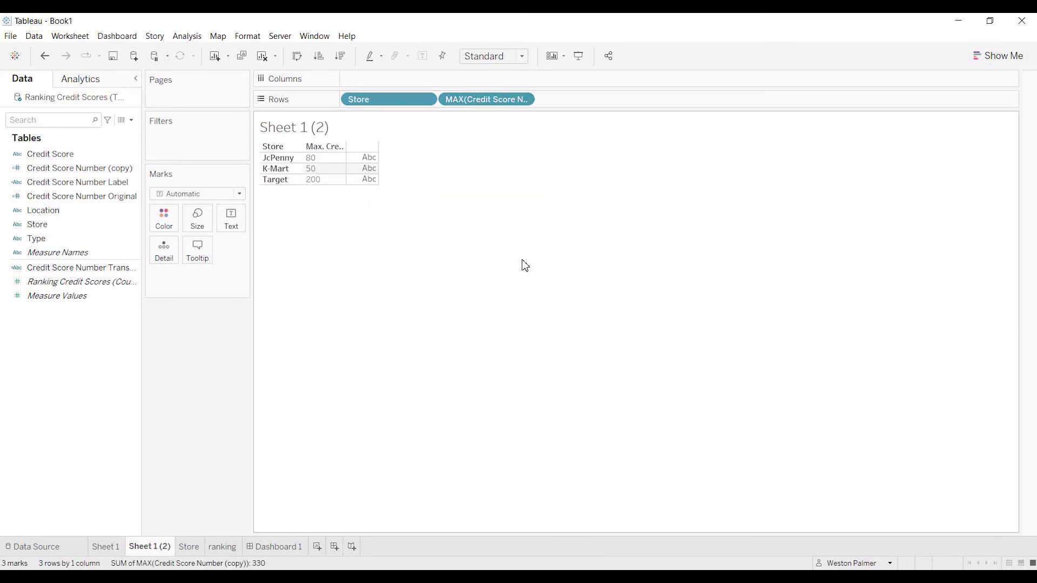
pyautogui.moveTo(475, 156)
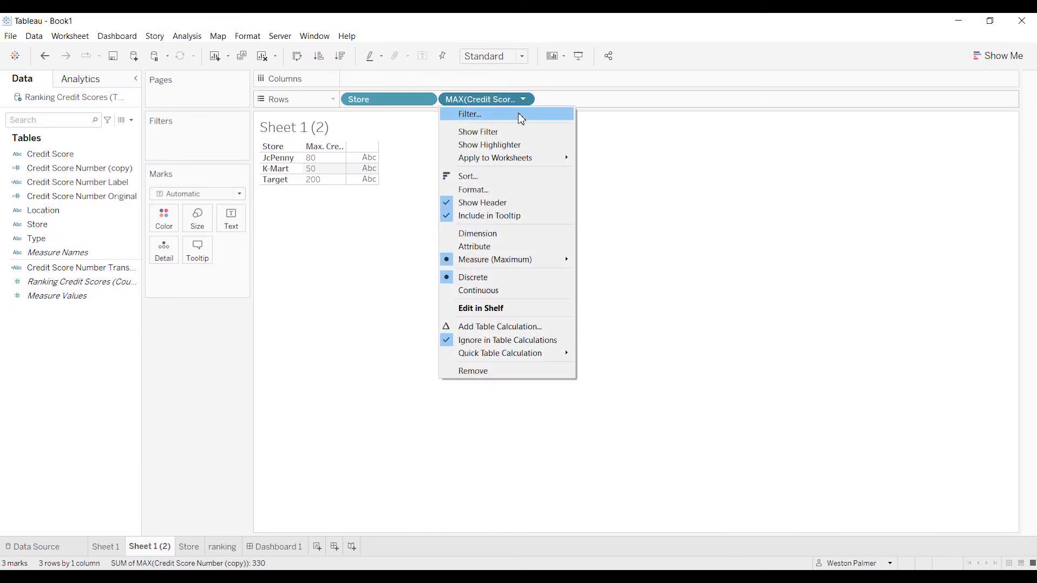
pyautogui.moveTo(521, 291)
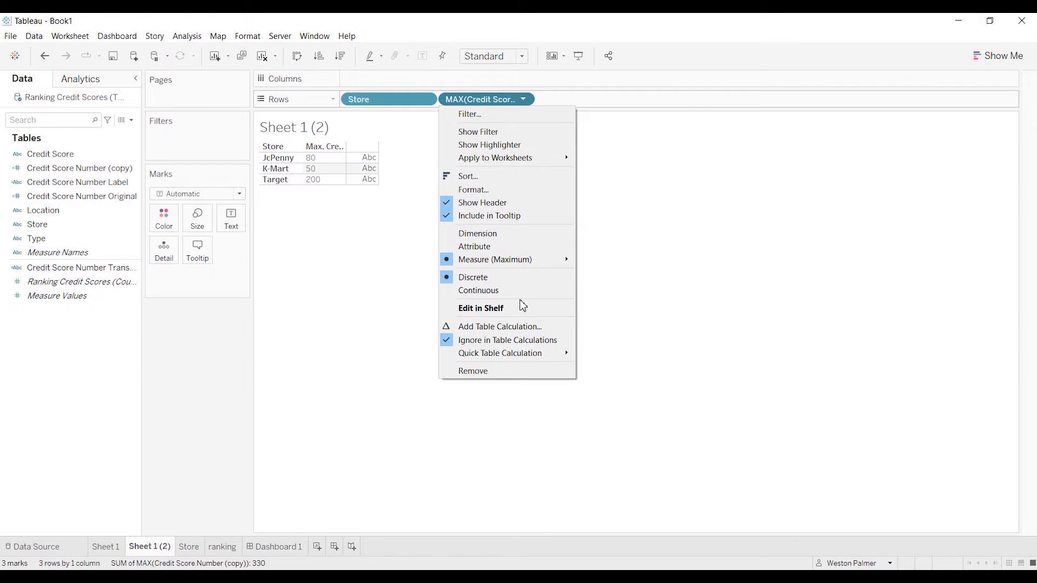
pyautogui.moveTo(500, 353)
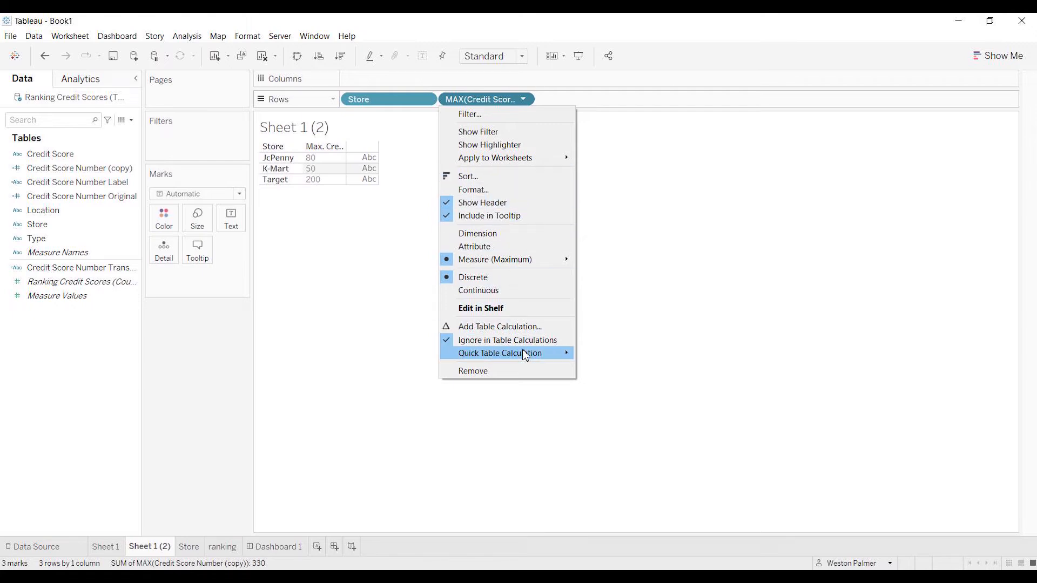
pyautogui.moveTo(537, 109)
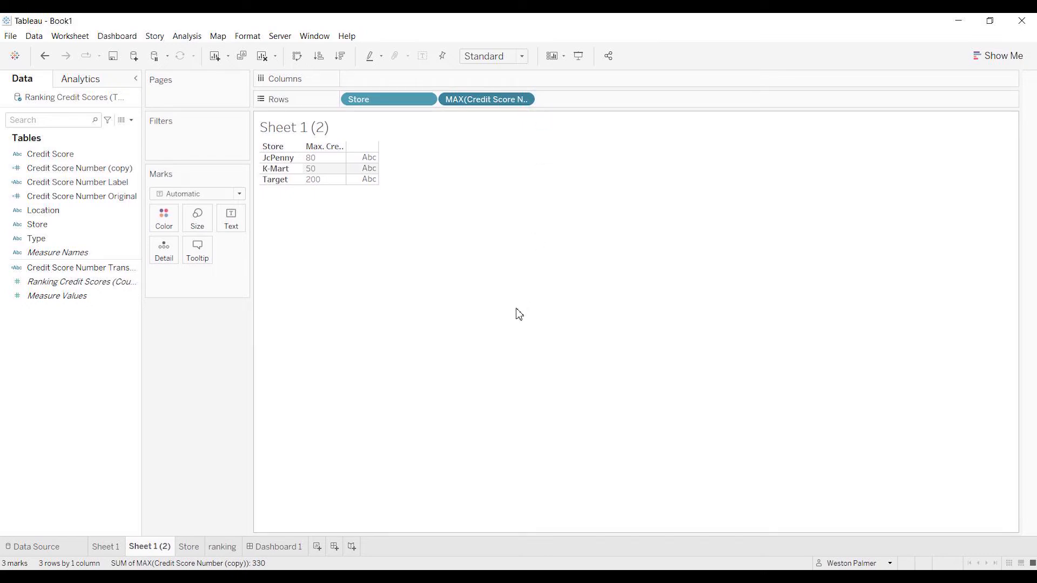
pyautogui.moveTo(274, 282)
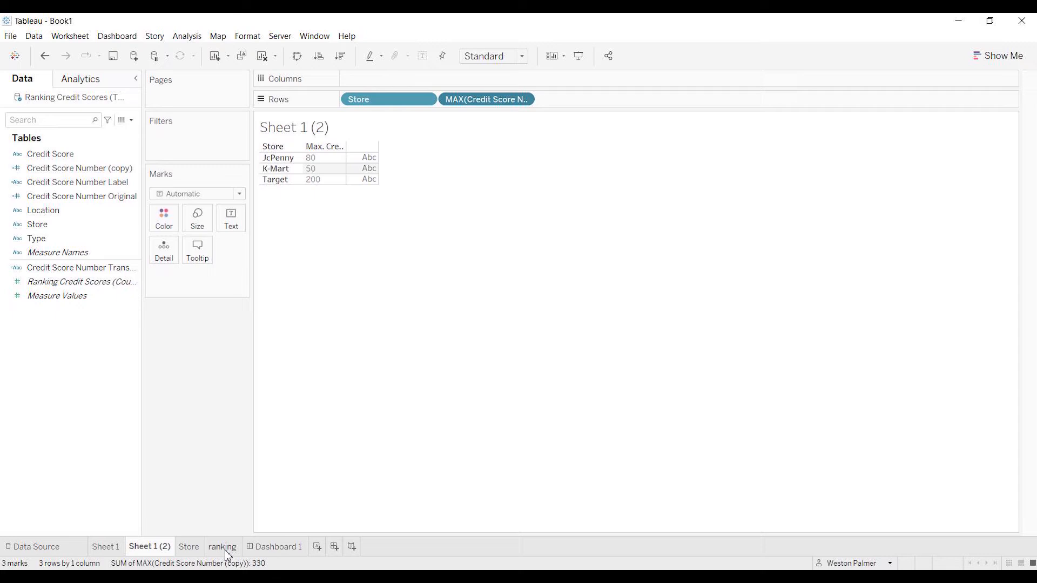
# Step: On the ranking sheet, review and confirm the Credit Score Number Label CASE formula mapping AAA–C to growing x strings
pyautogui.click(223, 546)
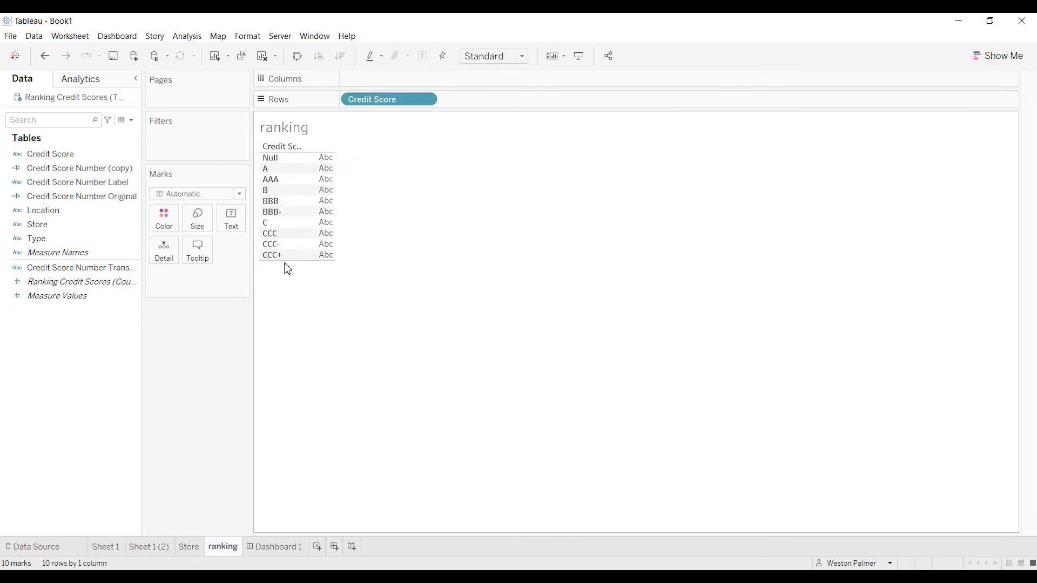
pyautogui.click(77, 181)
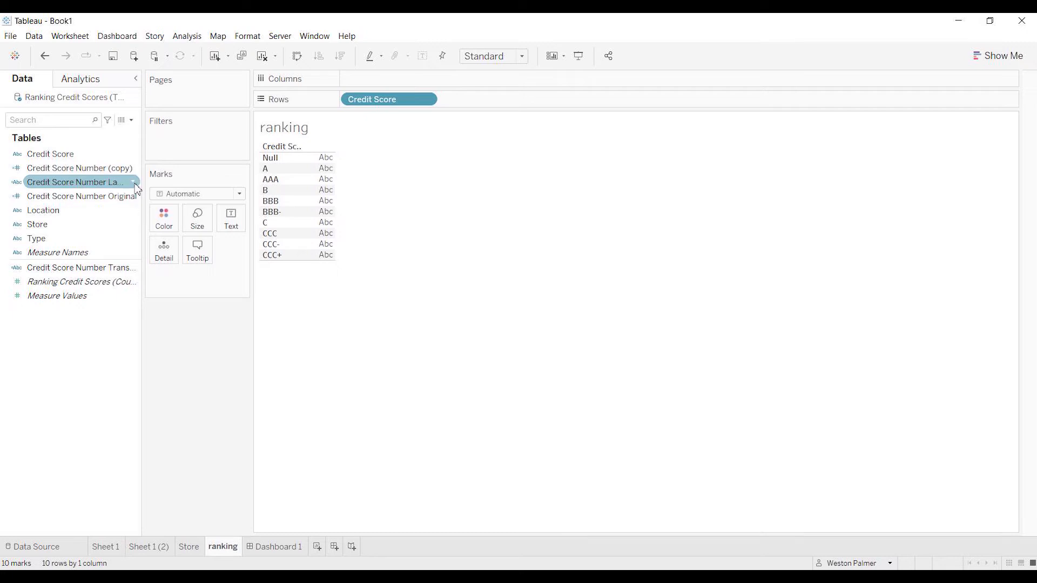
pyautogui.doubleClick(75, 181)
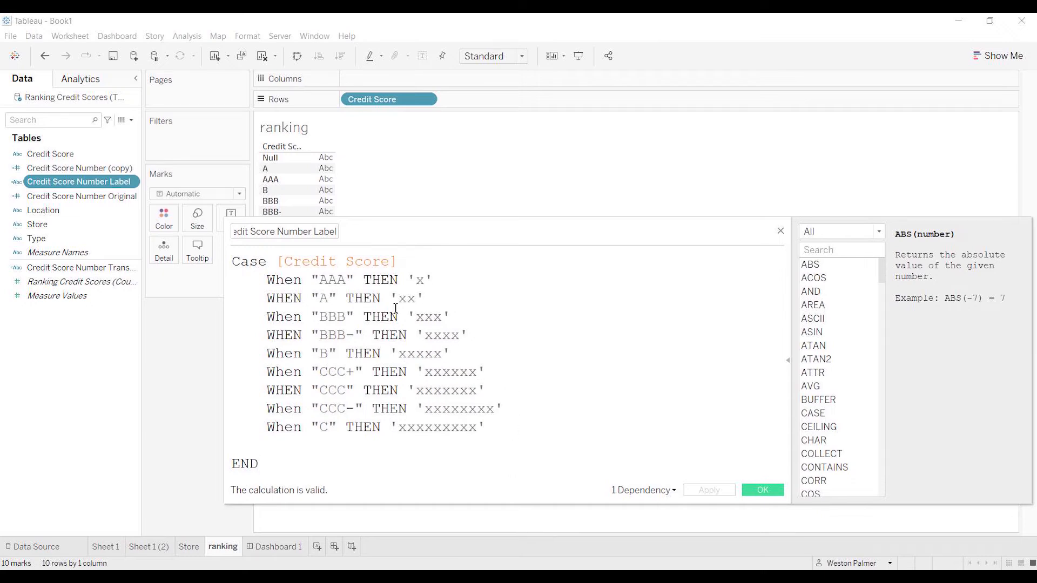
pyautogui.click(258, 463)
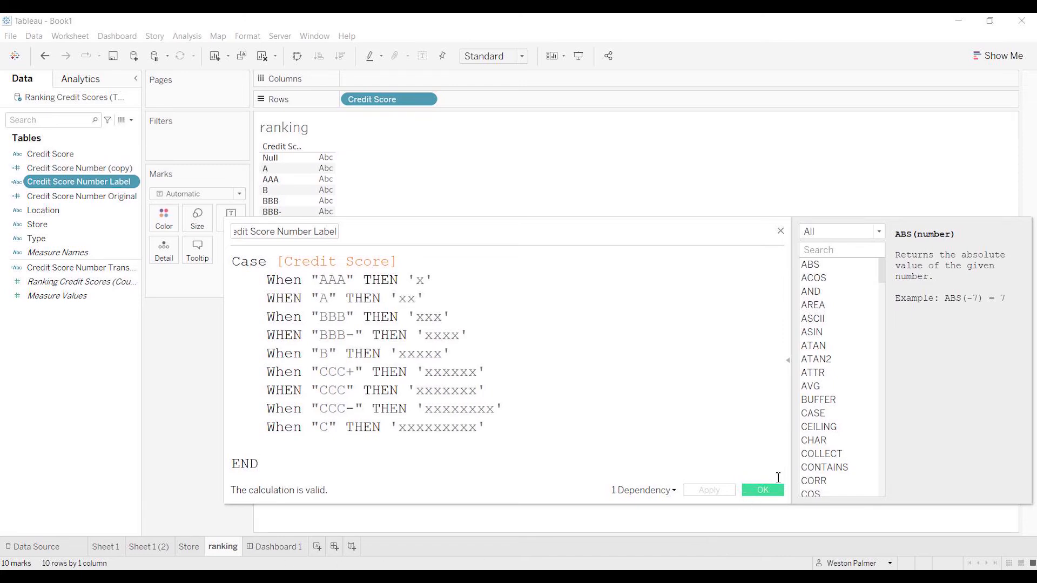
pyautogui.click(189, 547)
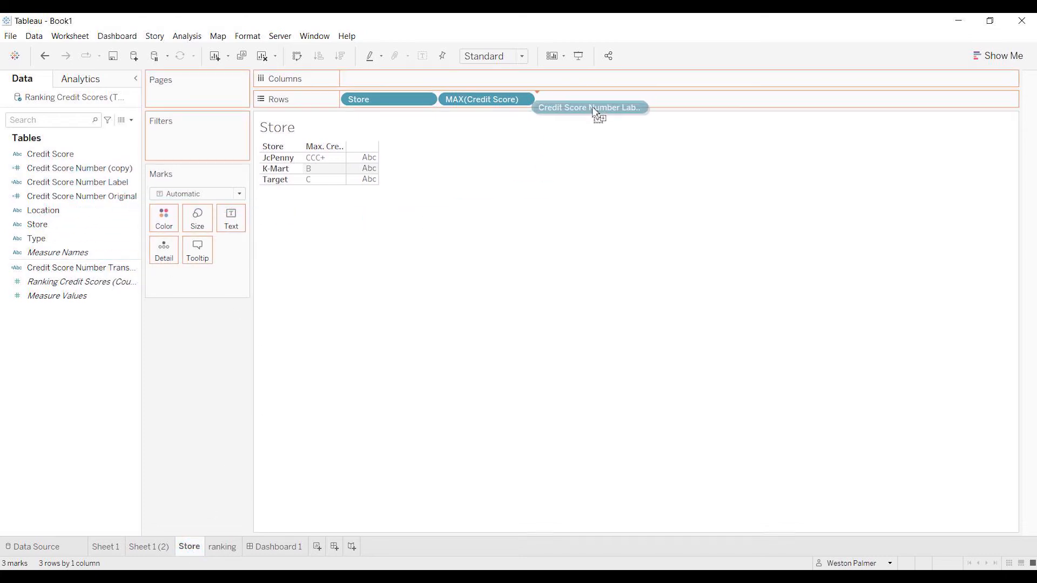
# Step: Put Credit Score Number Label on the Store sheet rows and aggregate it as Maximum, one x-string per store
pyautogui.moveTo(588, 107); pyautogui.dragTo(486, 99)
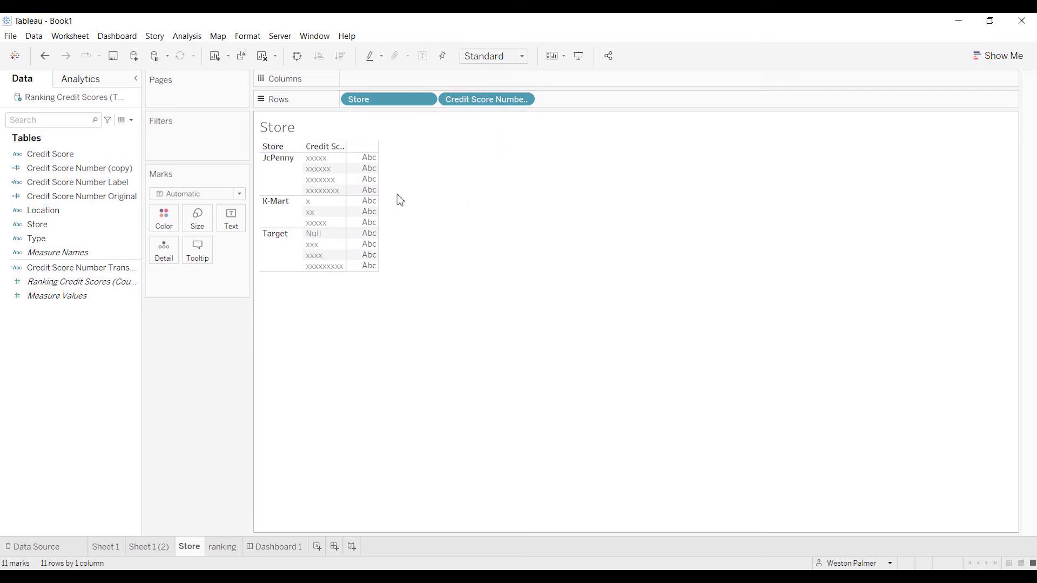
pyautogui.moveTo(364, 179)
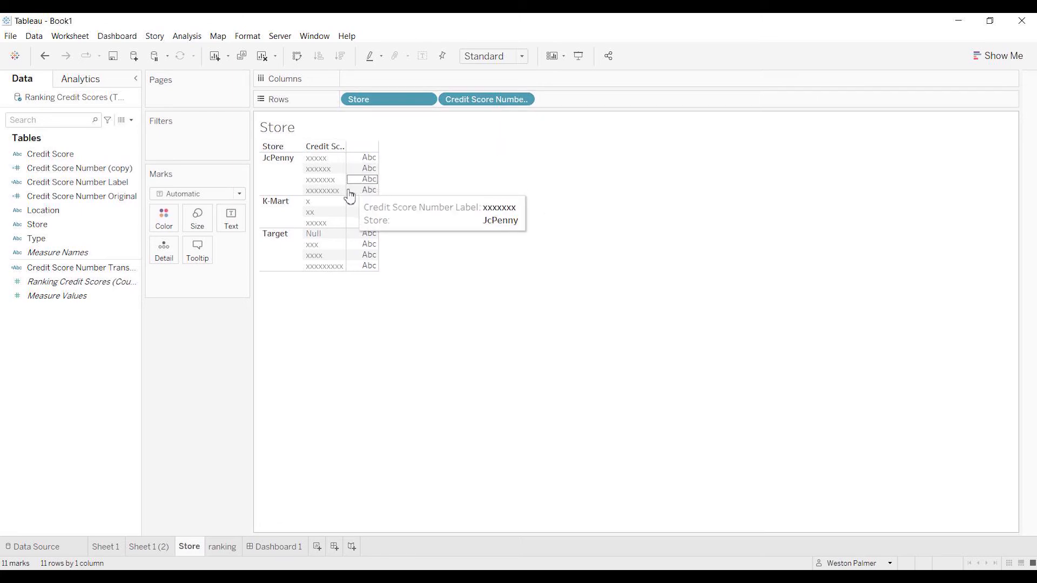
pyautogui.moveTo(494, 132)
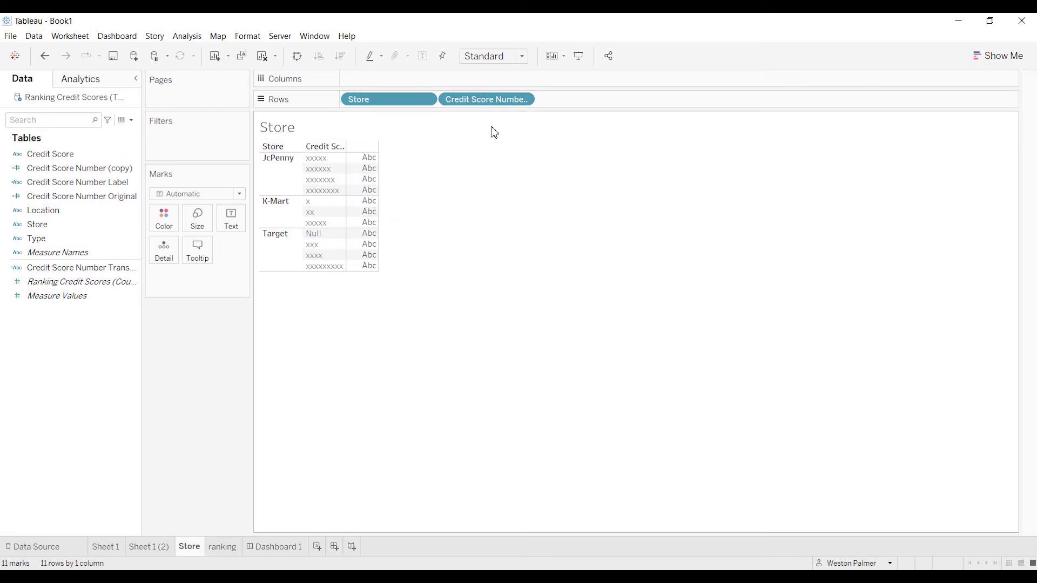
pyautogui.click(523, 99)
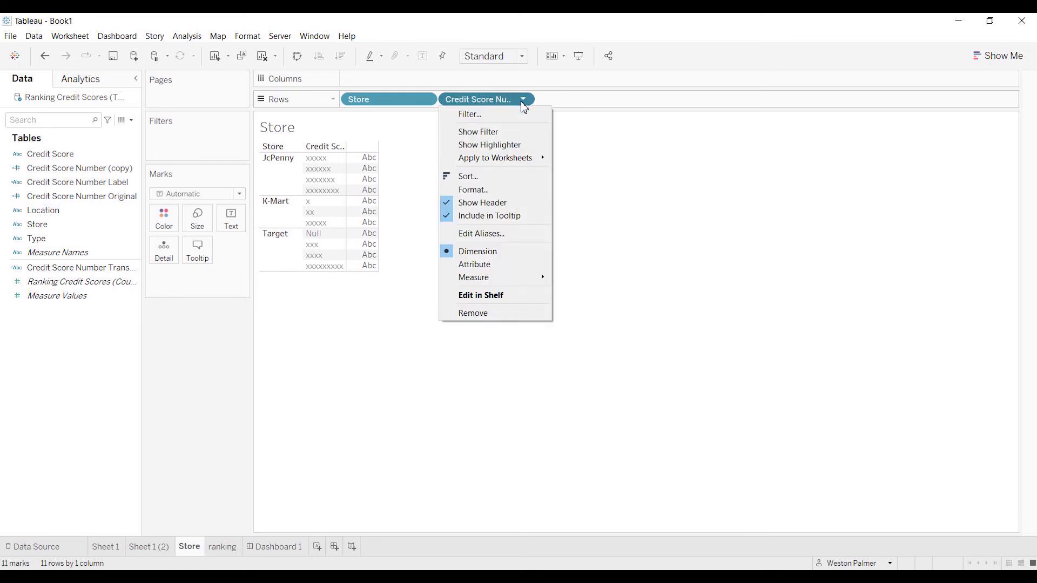
pyautogui.moveTo(473, 277)
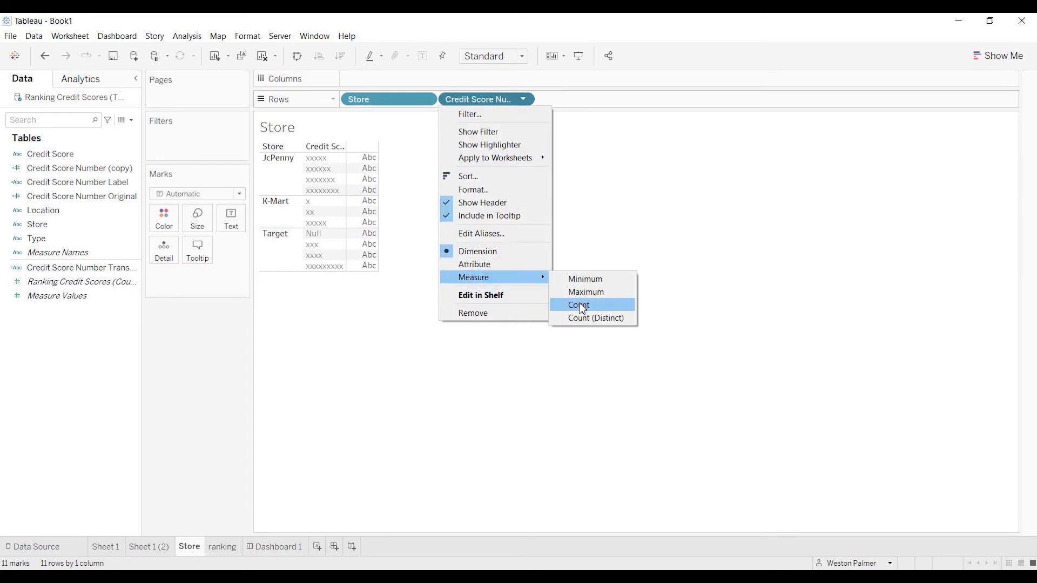
pyautogui.click(585, 292)
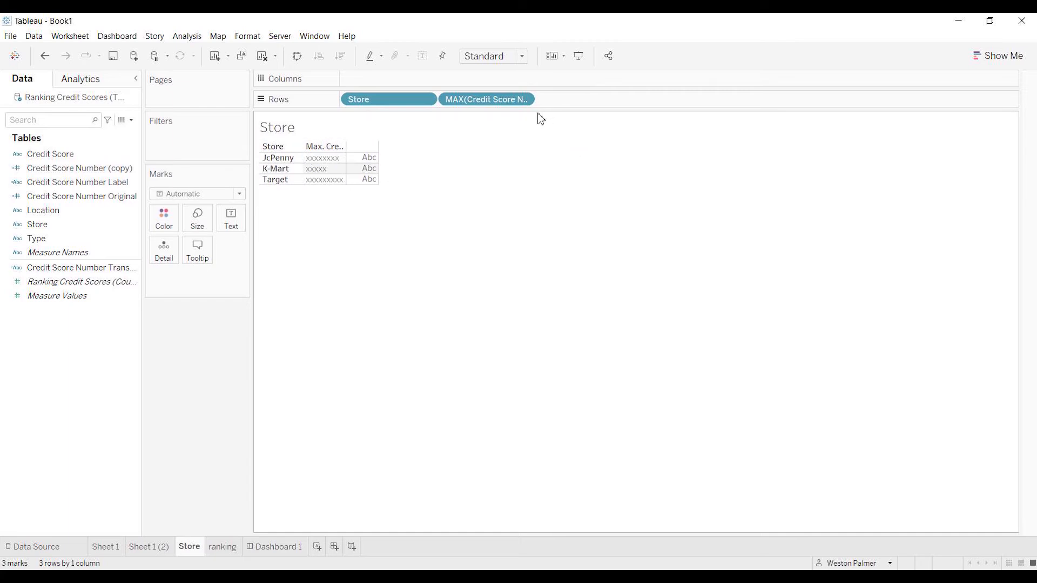
pyautogui.click(525, 99)
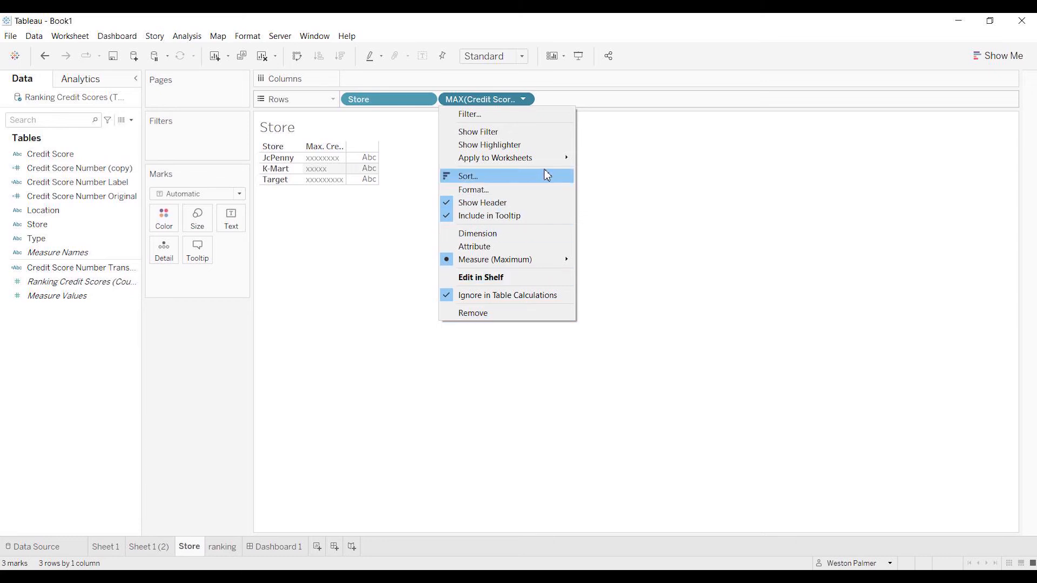
pyautogui.moveTo(581, 87)
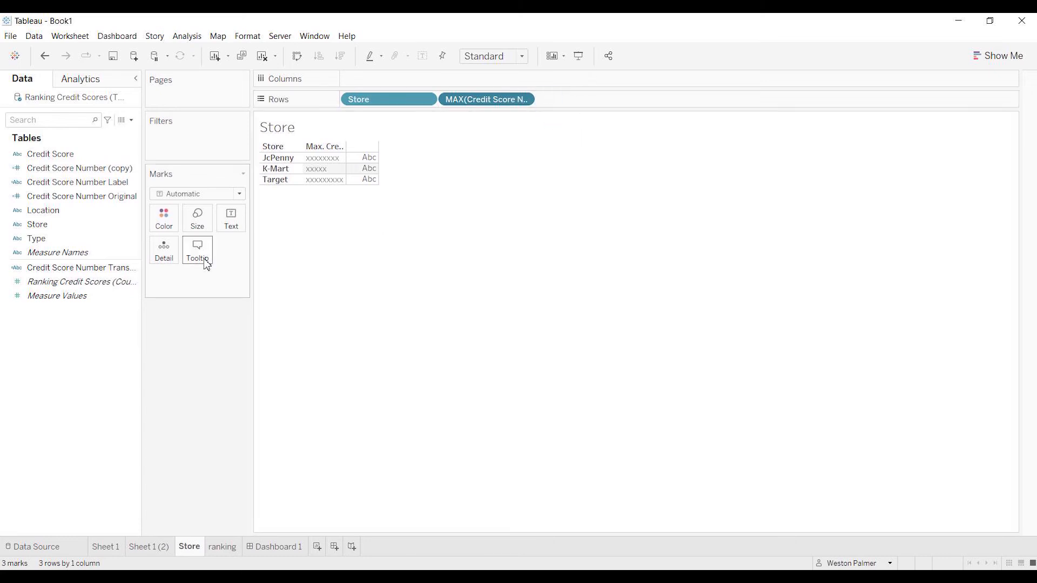
pyautogui.click(75, 181)
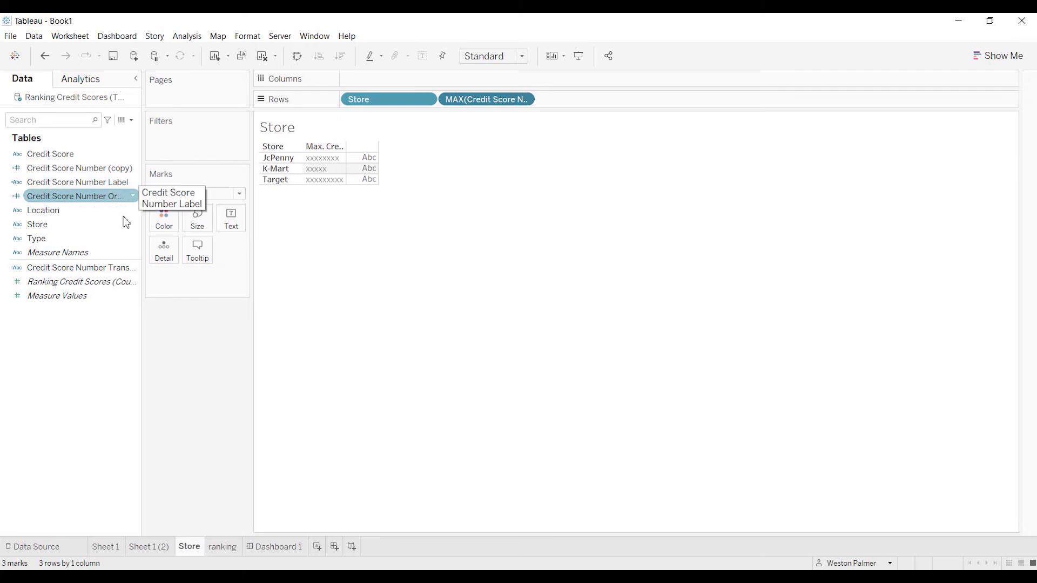
# Step: Review the Credit Score Number Translator calculation and confirm it unchanged
pyautogui.rightClick(79, 267)
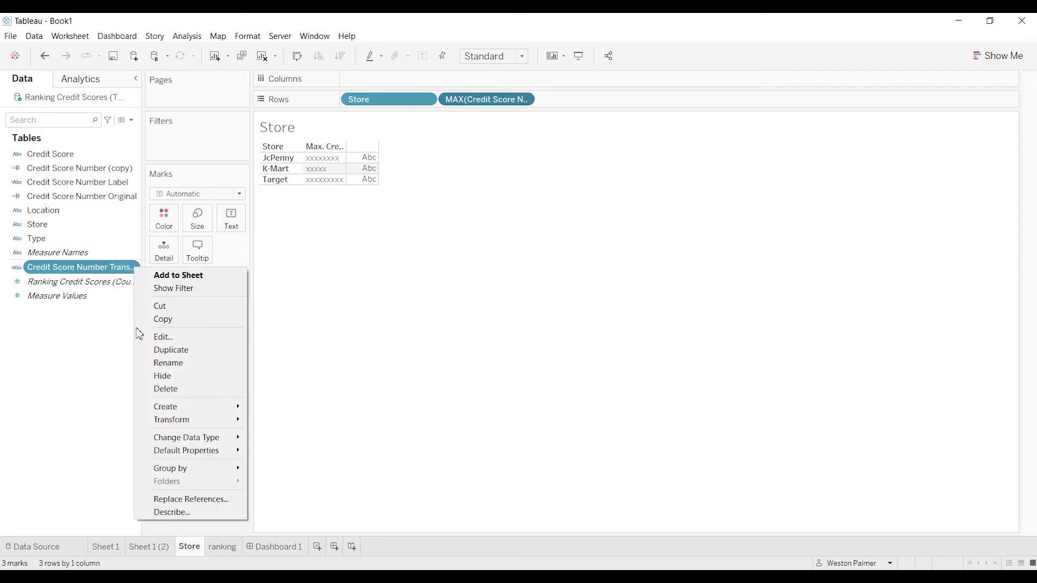
pyautogui.click(349, 400)
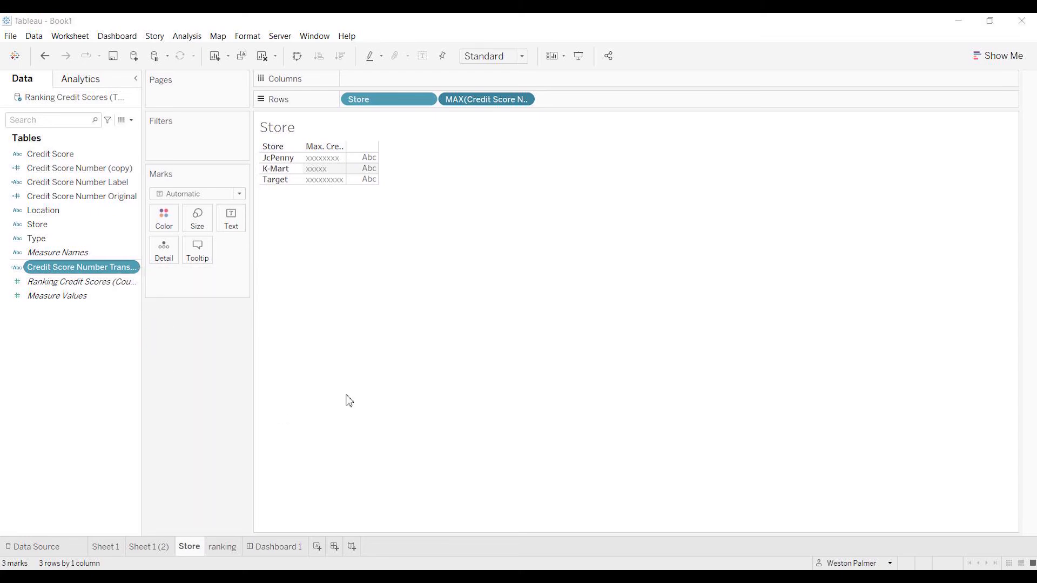
pyautogui.doubleClick(81, 267)
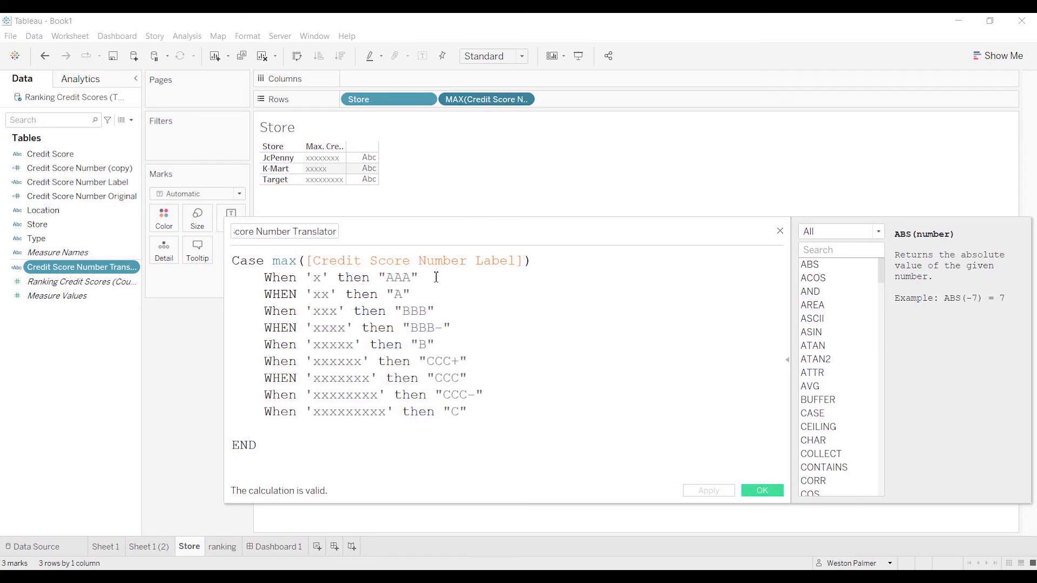
pyautogui.click(254, 444)
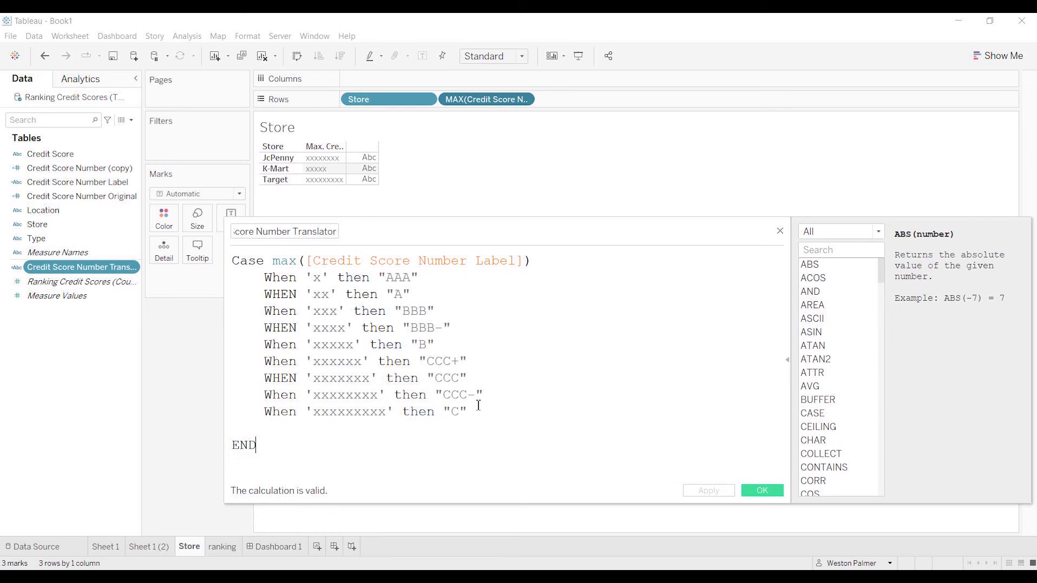
pyautogui.click(760, 490)
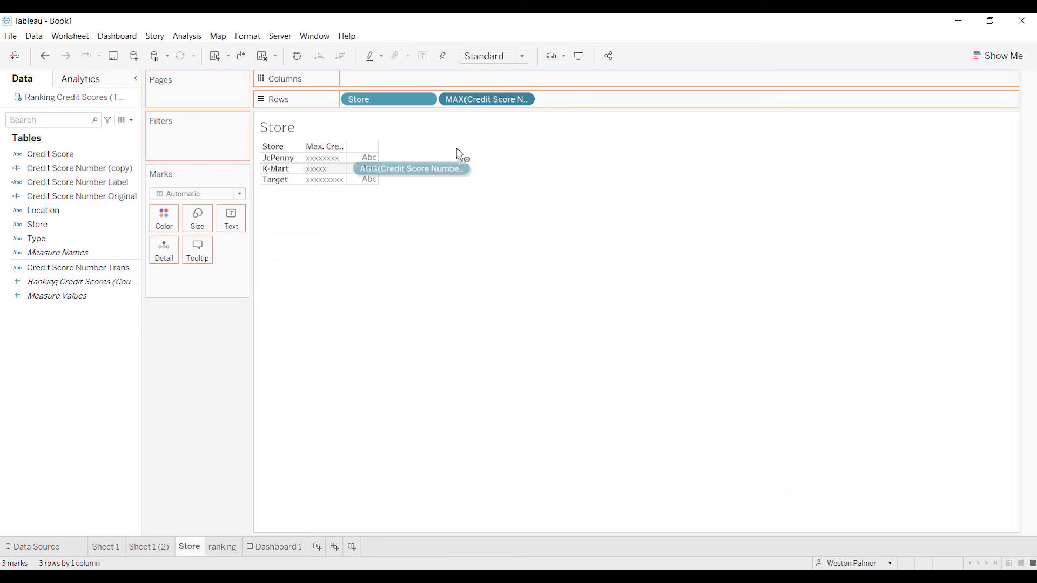
# Step: Add the translator field to Rows, giving JcPenny CCC-, K-Mart B, Target C, then view Dashboard 1
pyautogui.moveTo(410, 168); pyautogui.dragTo(583, 99)
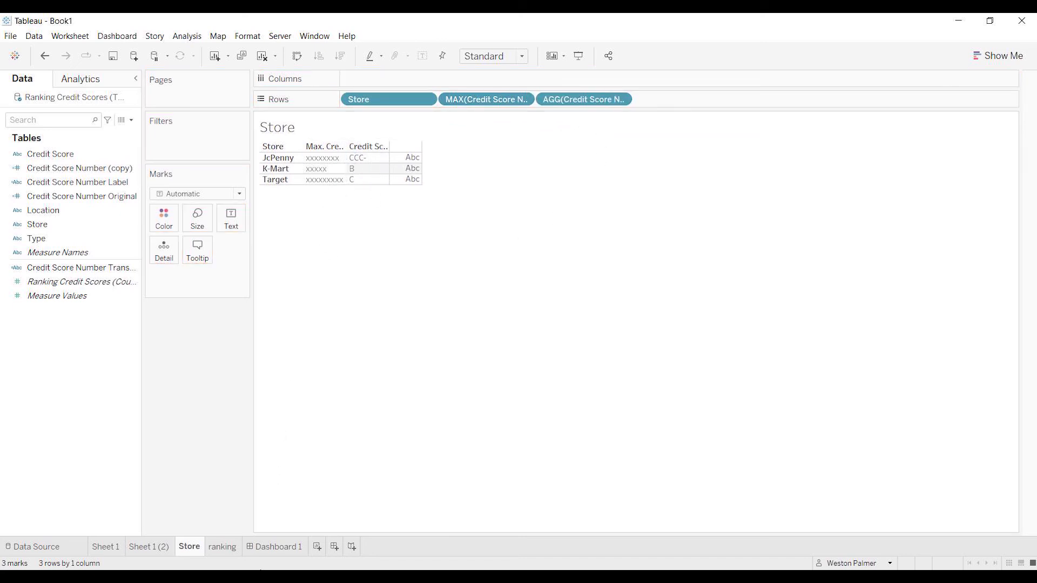
pyautogui.click(279, 549)
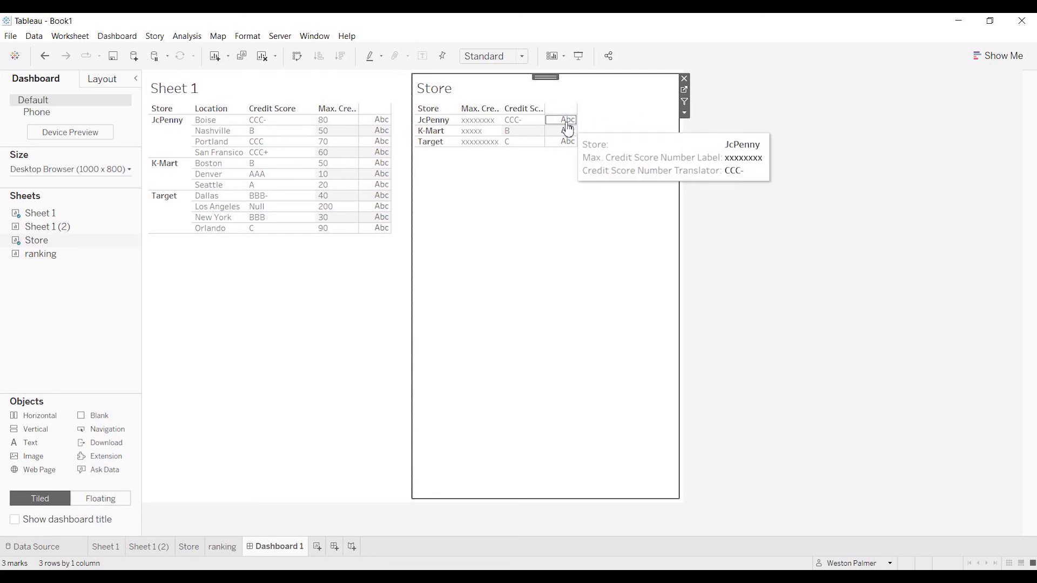
pyautogui.moveTo(532, 126)
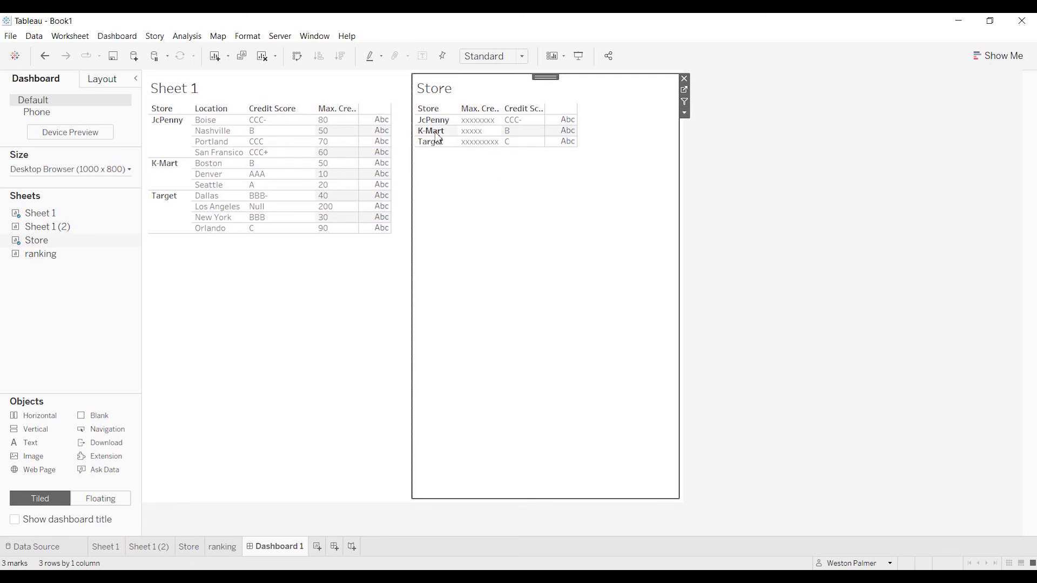
pyautogui.moveTo(646, 128)
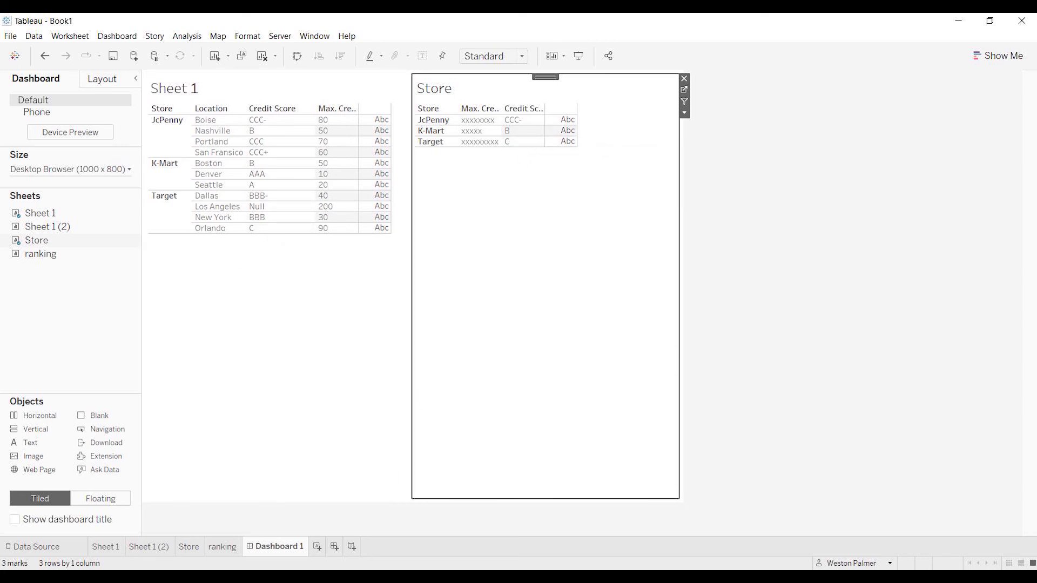
# Step: Return from Dashboard 1 to the Store worksheet
pyautogui.click(149, 547)
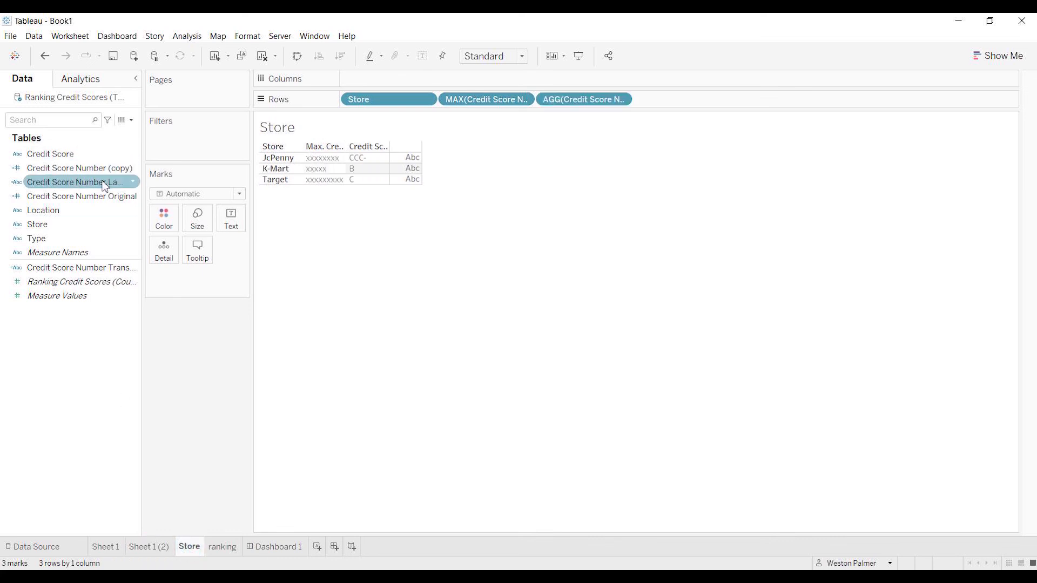
# Step: Review the Credit Score Number Label and Original calculations, closing each without changes
pyautogui.rightClick(74, 182)
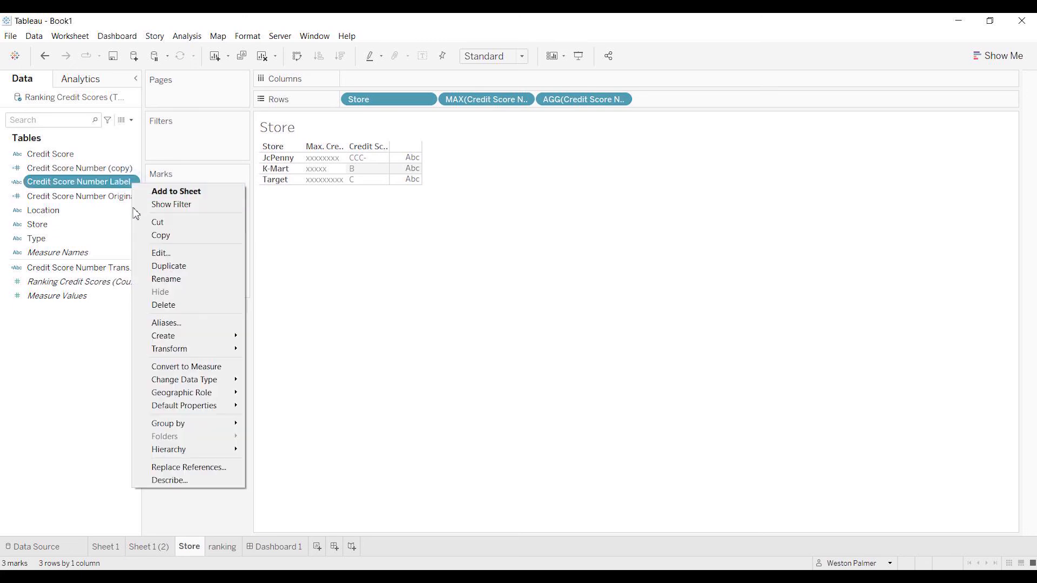
pyautogui.click(160, 253)
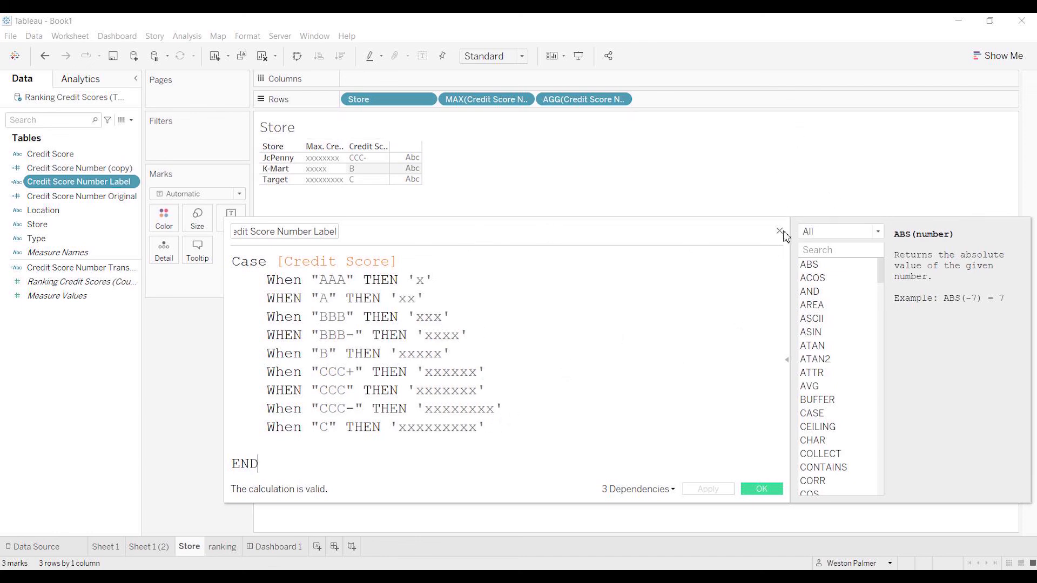
pyautogui.moveTo(769, 225)
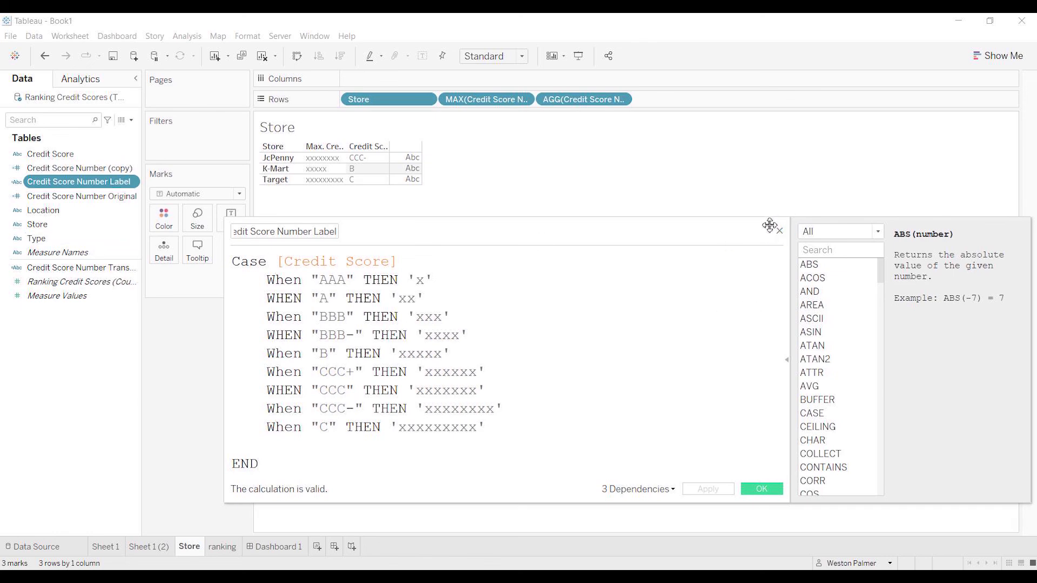
pyautogui.click(760, 488)
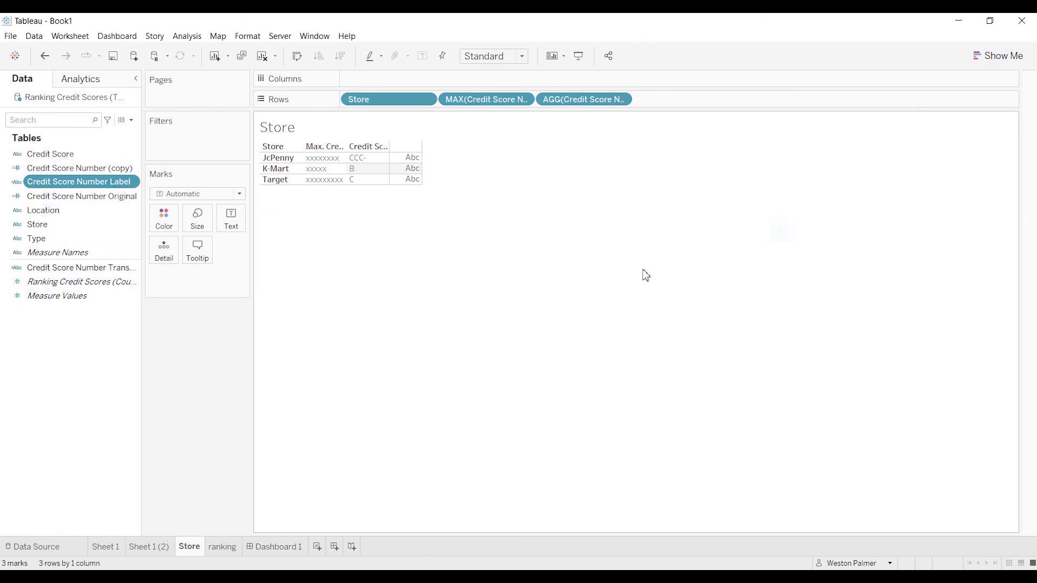
pyautogui.rightClick(79, 196)
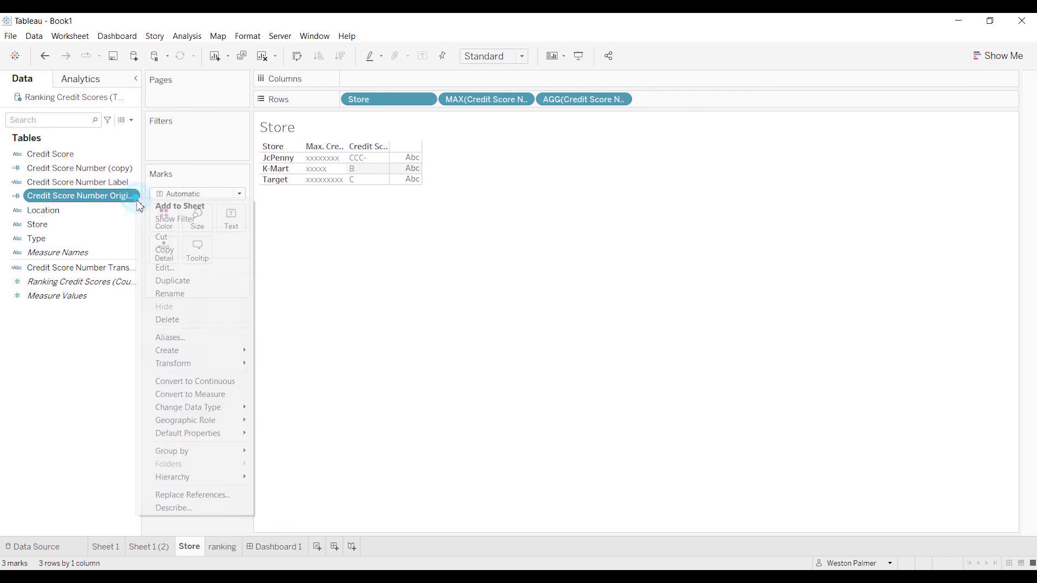
pyautogui.click(165, 268)
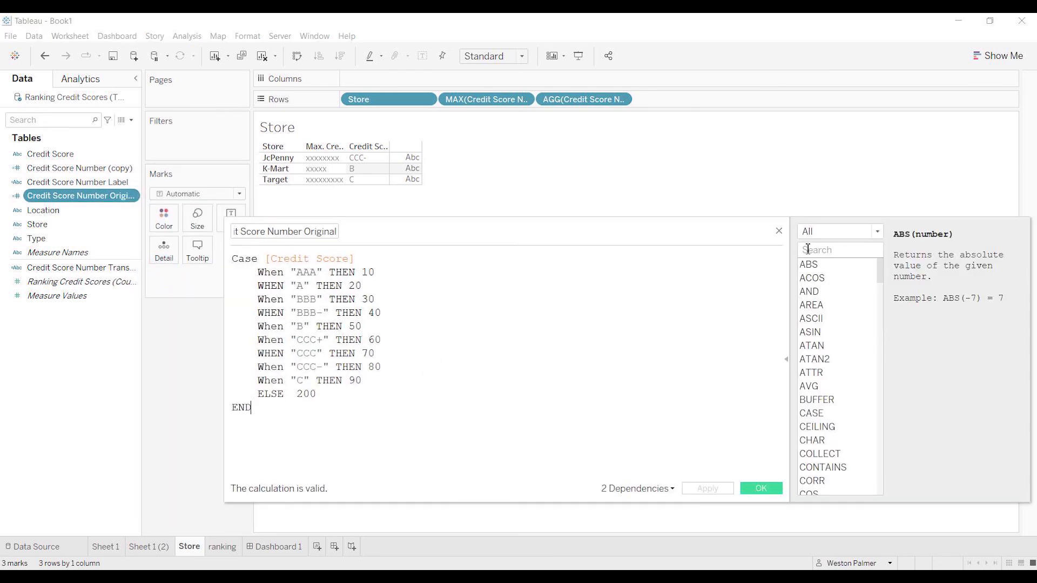
pyautogui.click(759, 492)
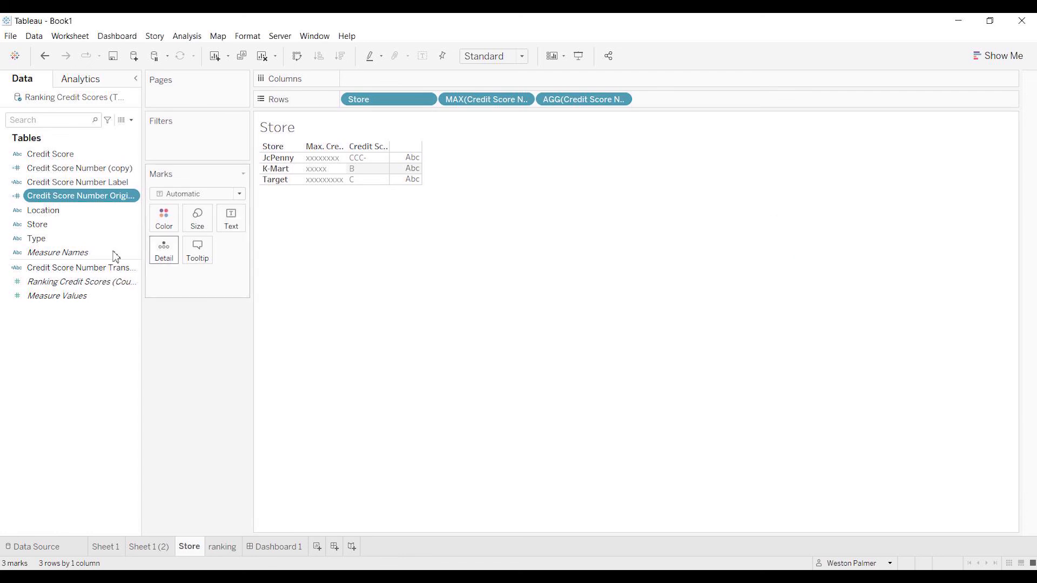
# Step: Reopen the Translator calculation showing its CASE on the maximum x-string label
pyautogui.rightClick(81, 267)
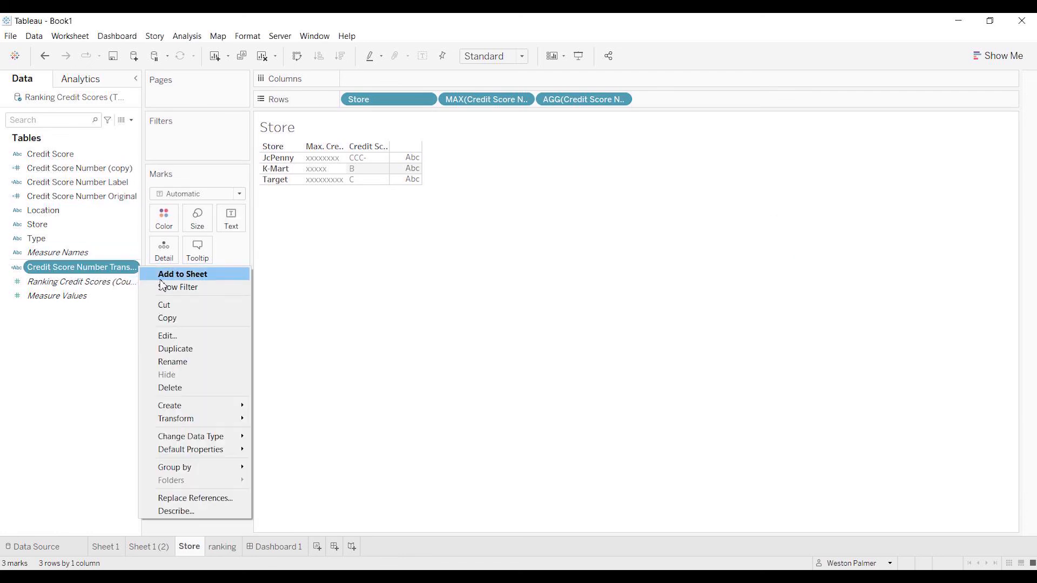
pyautogui.click(167, 335)
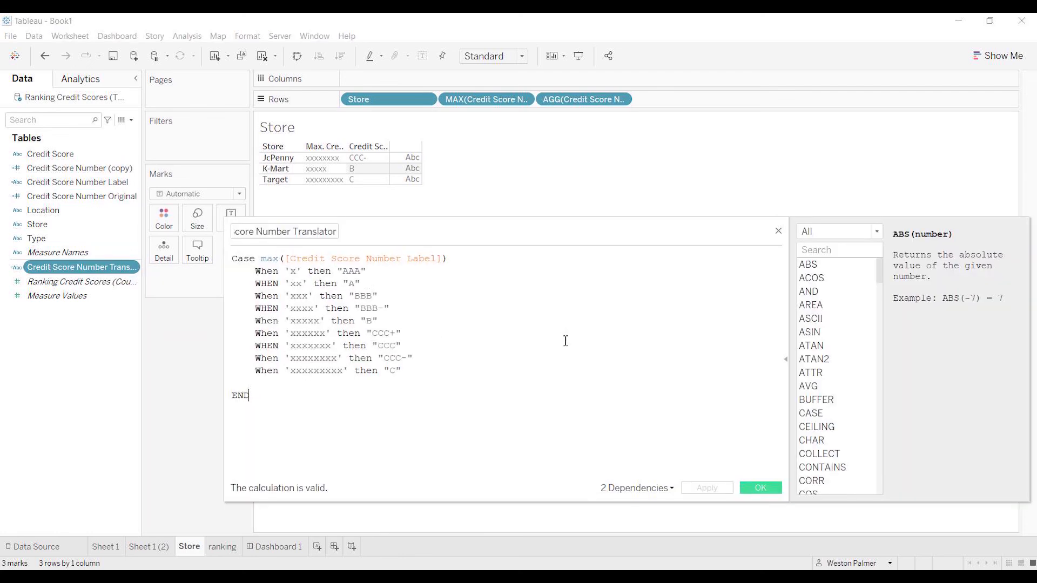